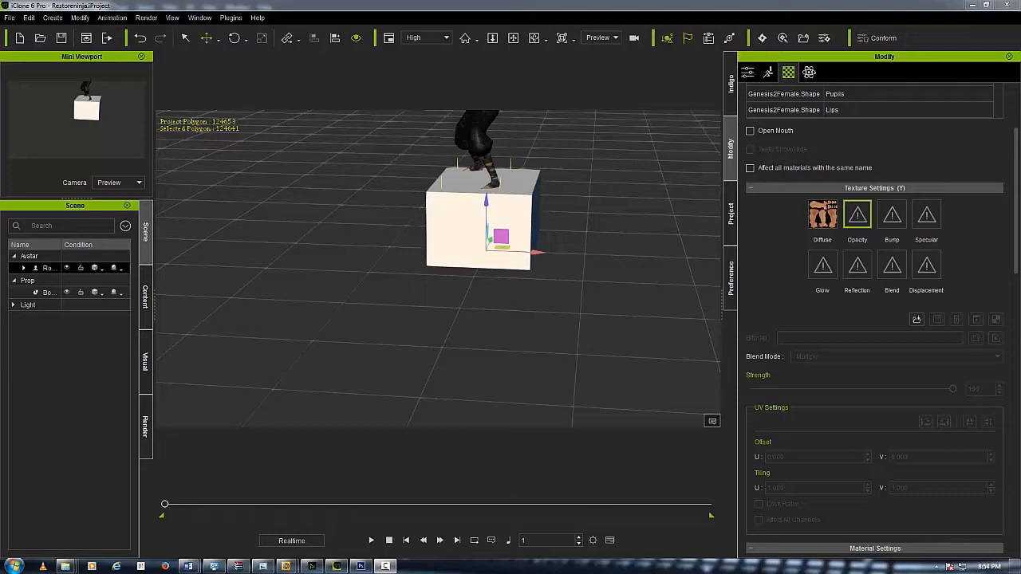
pyautogui.moveTo(523, 231)
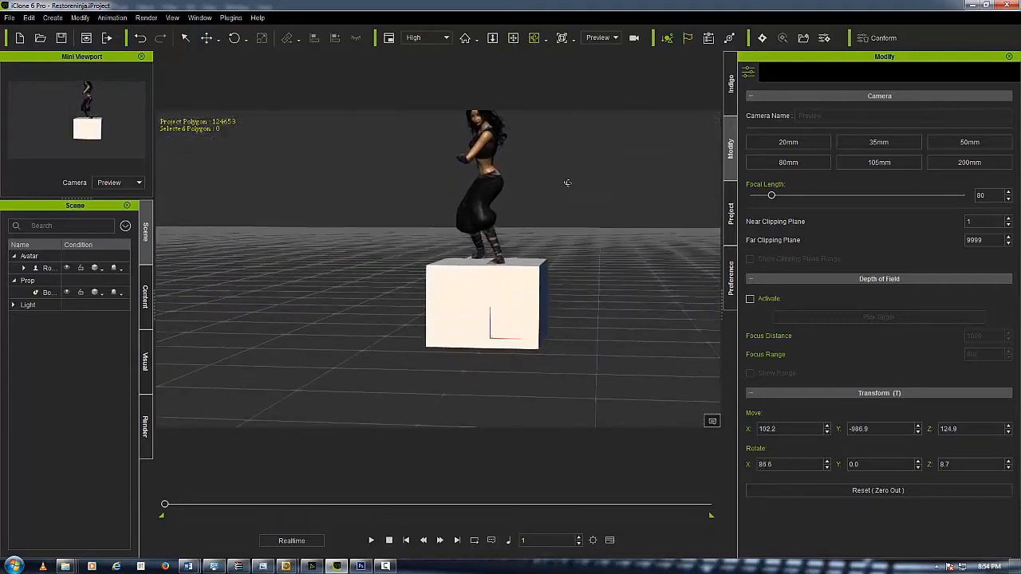
pyautogui.moveTo(514, 90)
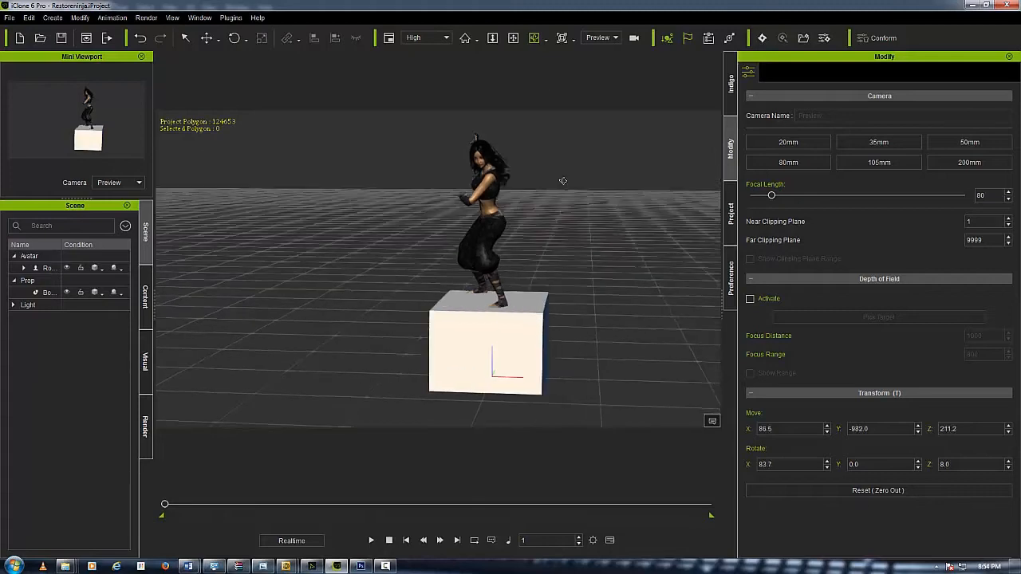
# Orbit the camera to frame the whole ninja crouching on top of the white box.
pyautogui.moveTo(563, 180); pyautogui.dragTo(529, 71)
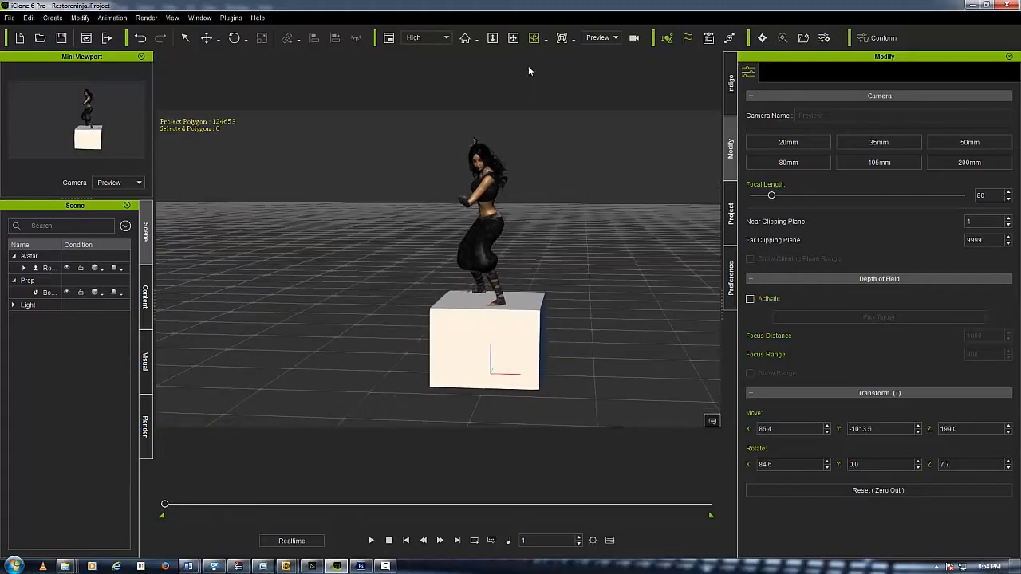
pyautogui.moveTo(529, 71); pyautogui.dragTo(567, 145)
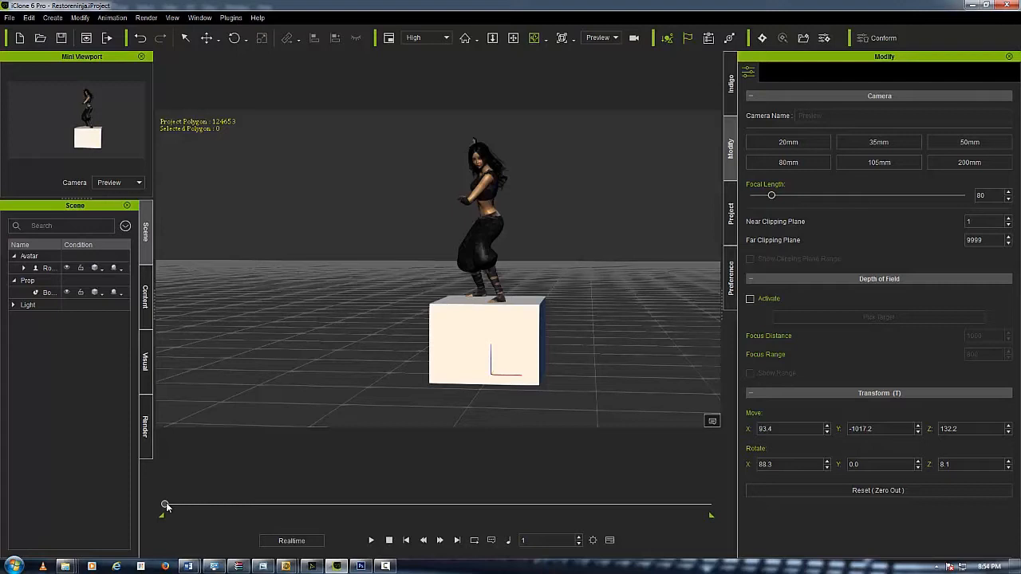
# Scrub the timeline forward to frame 121, where the ninja kneels against the box.
pyautogui.moveTo(166, 505); pyautogui.dragTo(191, 506)
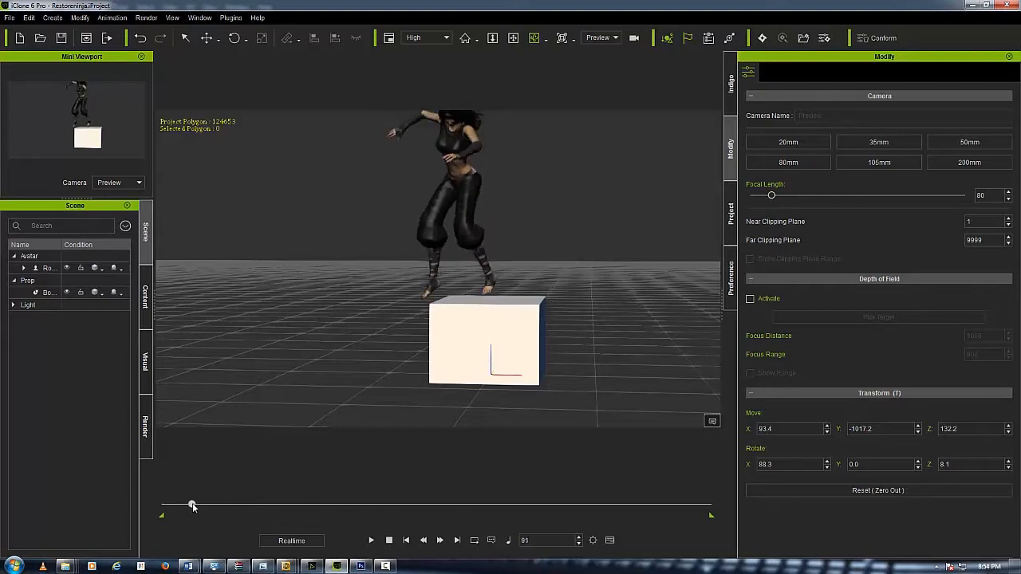
pyautogui.moveTo(192, 506); pyautogui.dragTo(202, 505)
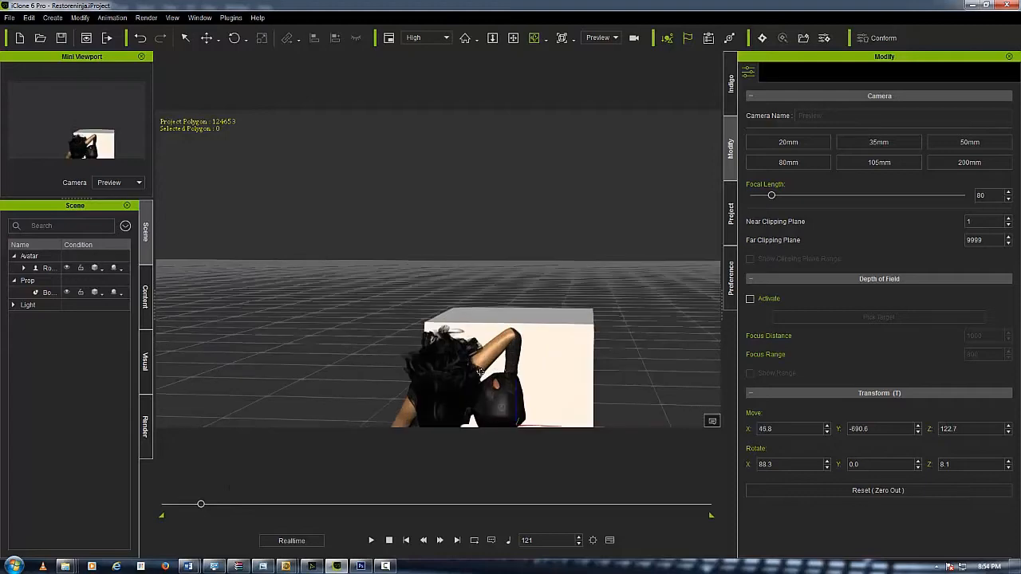
pyautogui.moveTo(520, 358)
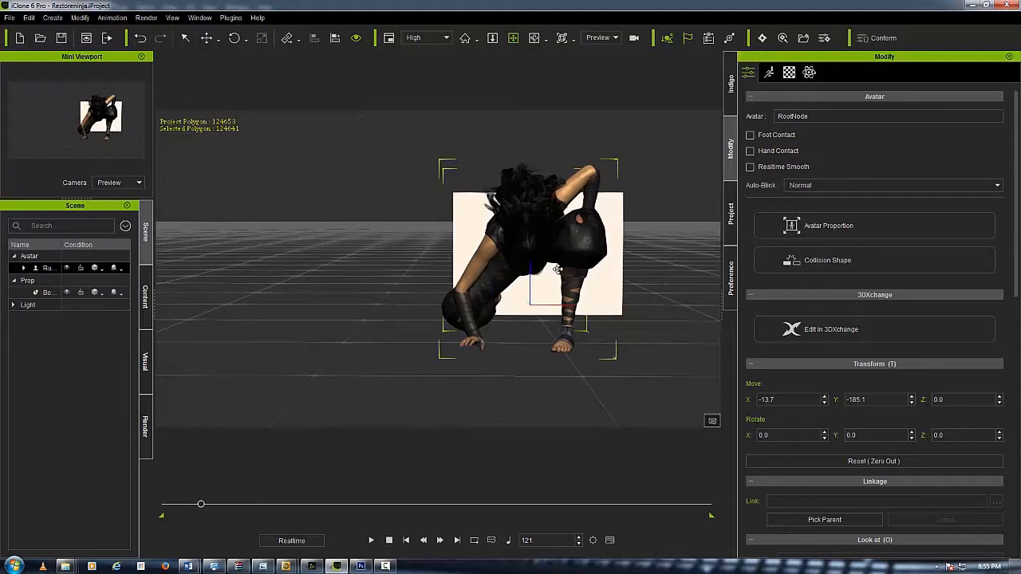
pyautogui.moveTo(789, 73)
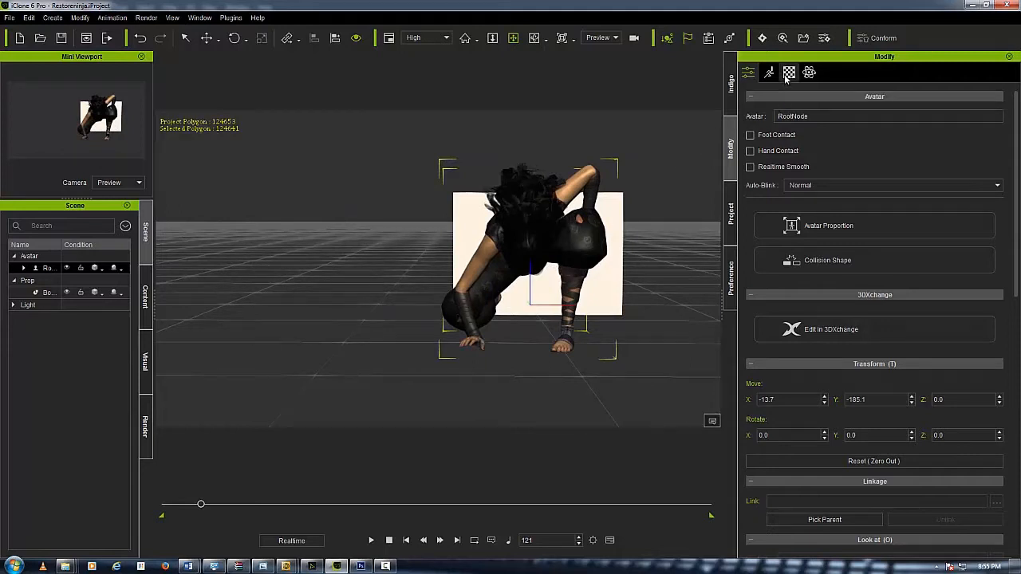
# Show the ninja avatar's Material settings with its Diffuse and Opacity texture channels.
pyautogui.click(789, 72)
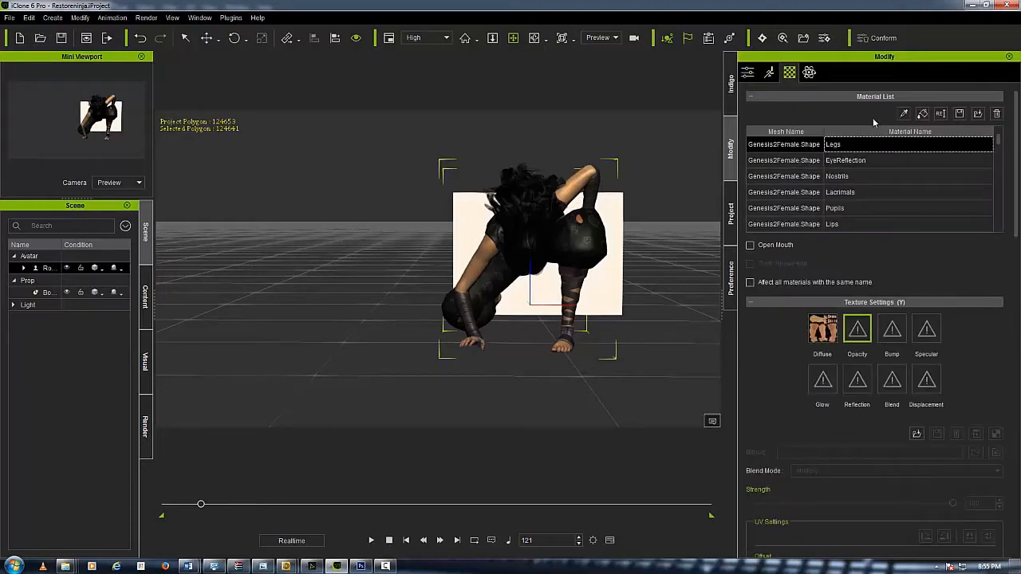
pyautogui.moveTo(904, 113)
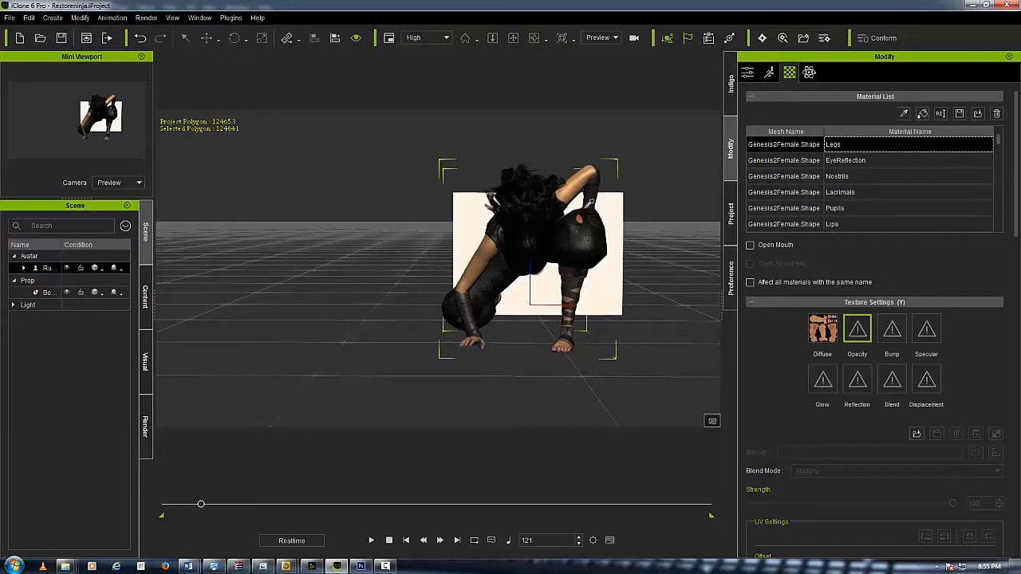
pyautogui.moveTo(587, 211)
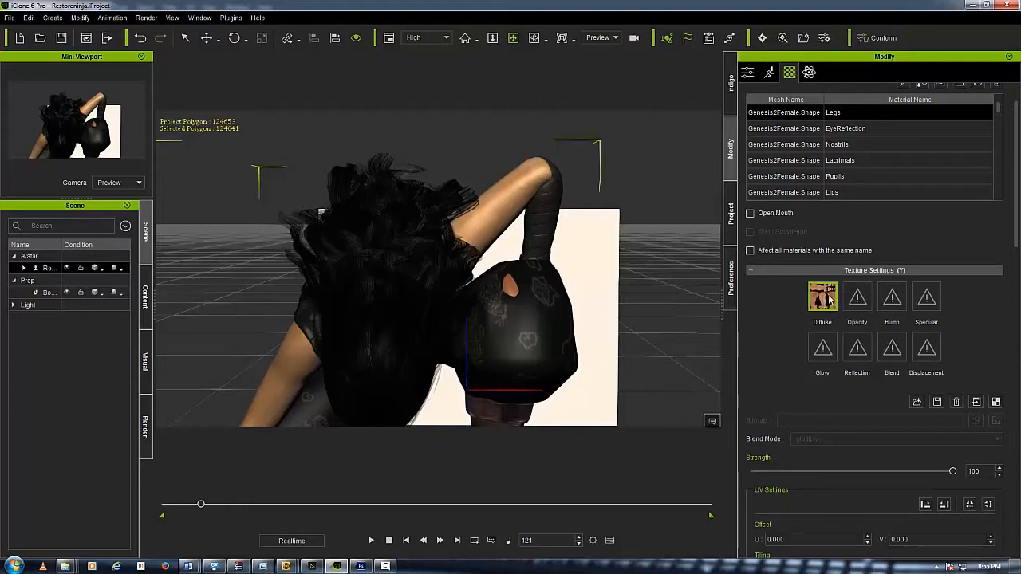
pyautogui.moveTo(842, 313)
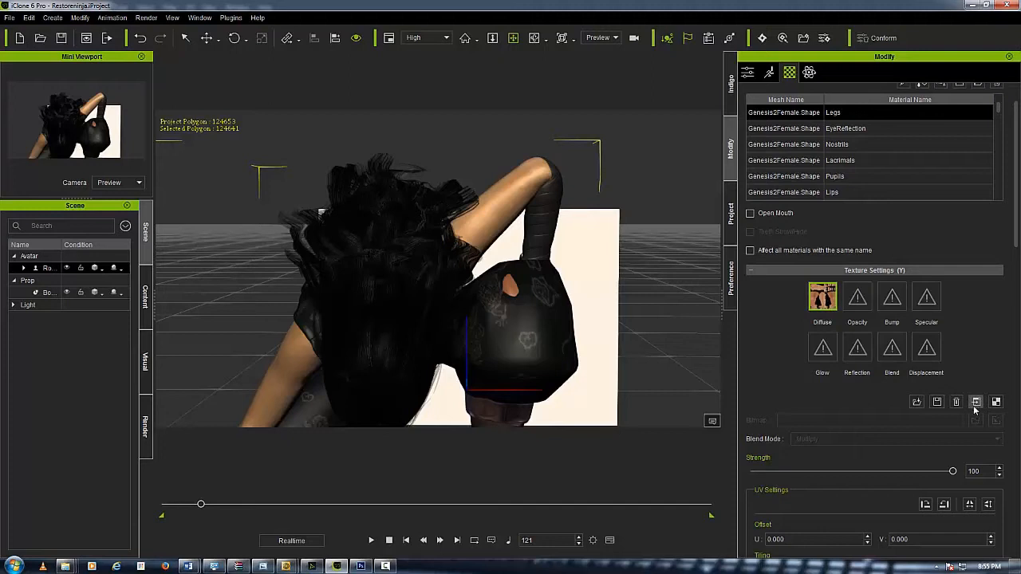
pyautogui.moveTo(997, 402)
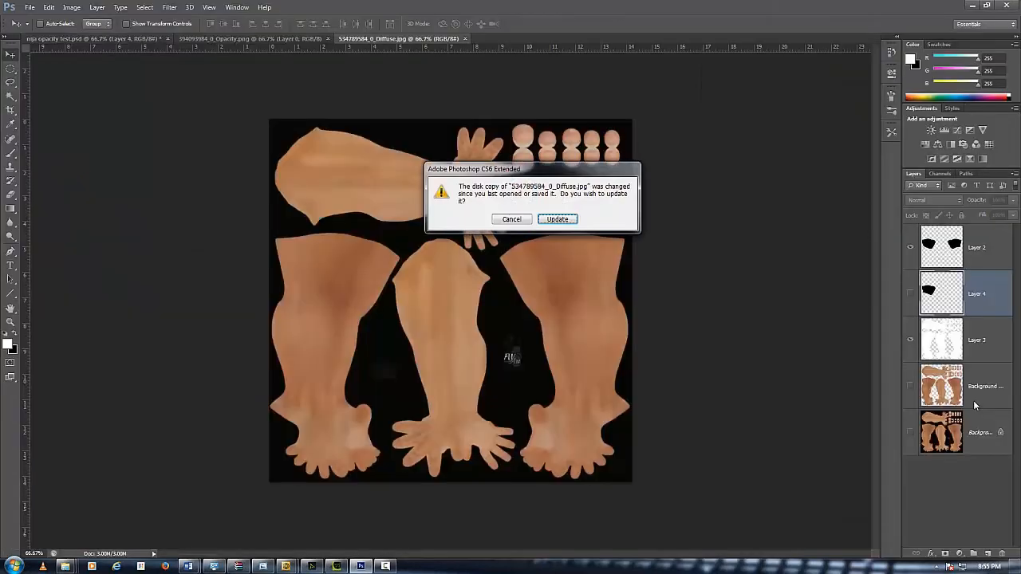
# Reload the changed diffuse image and delete Layers 4, 3, 2 and Background copy.
pyautogui.click(556, 219)
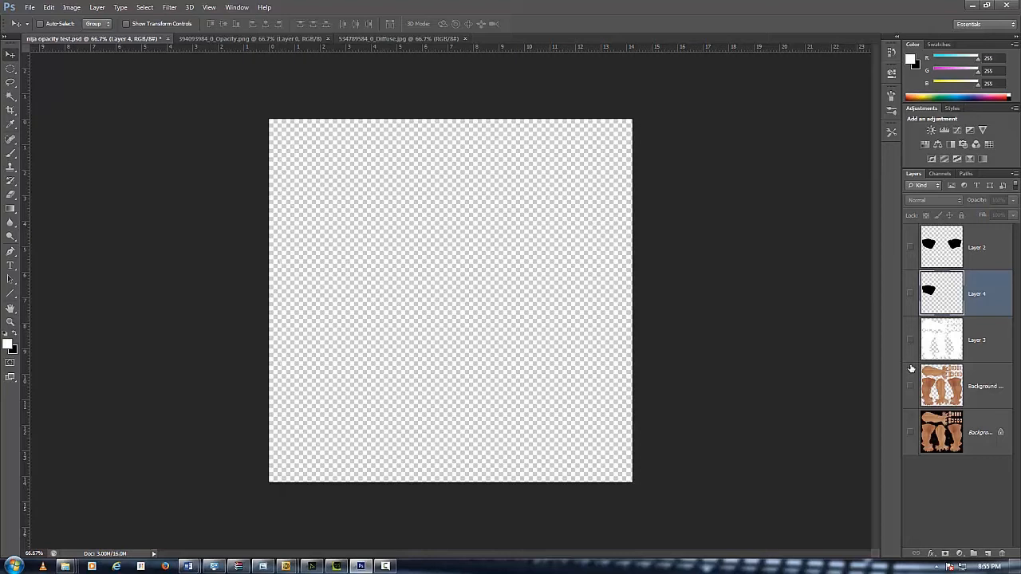
pyautogui.click(909, 433)
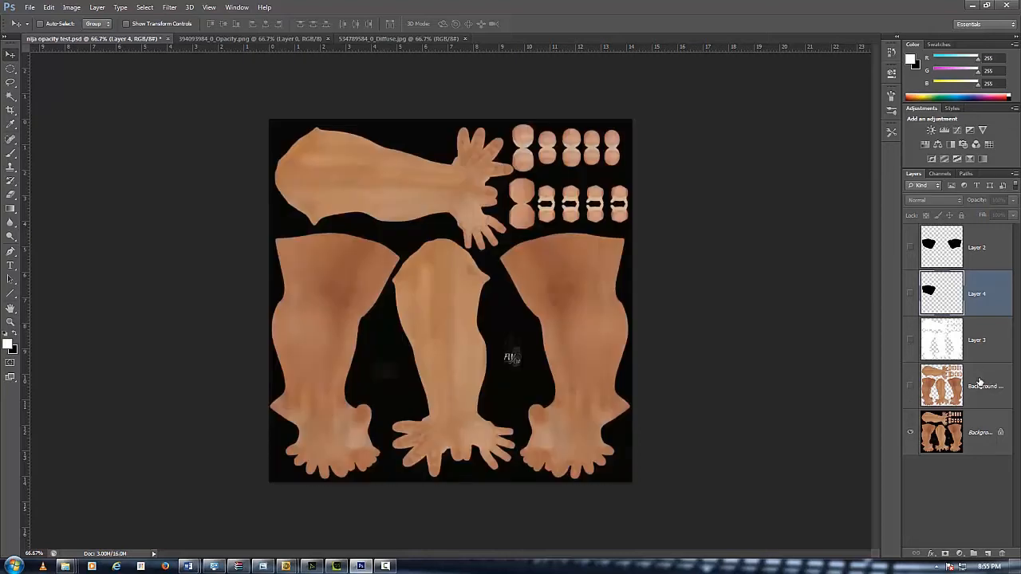
pyautogui.click(978, 340)
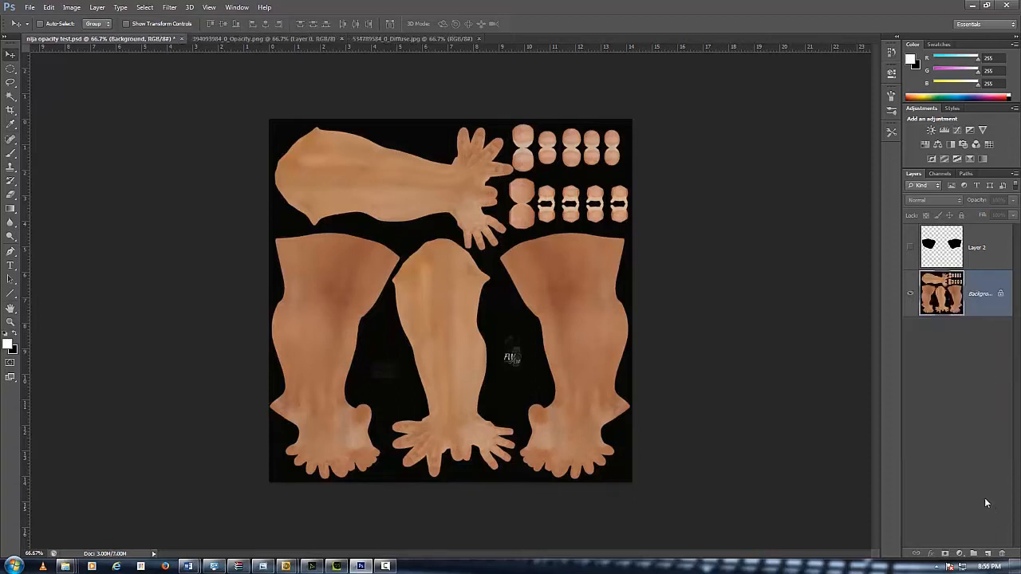
pyautogui.moveTo(678, 283)
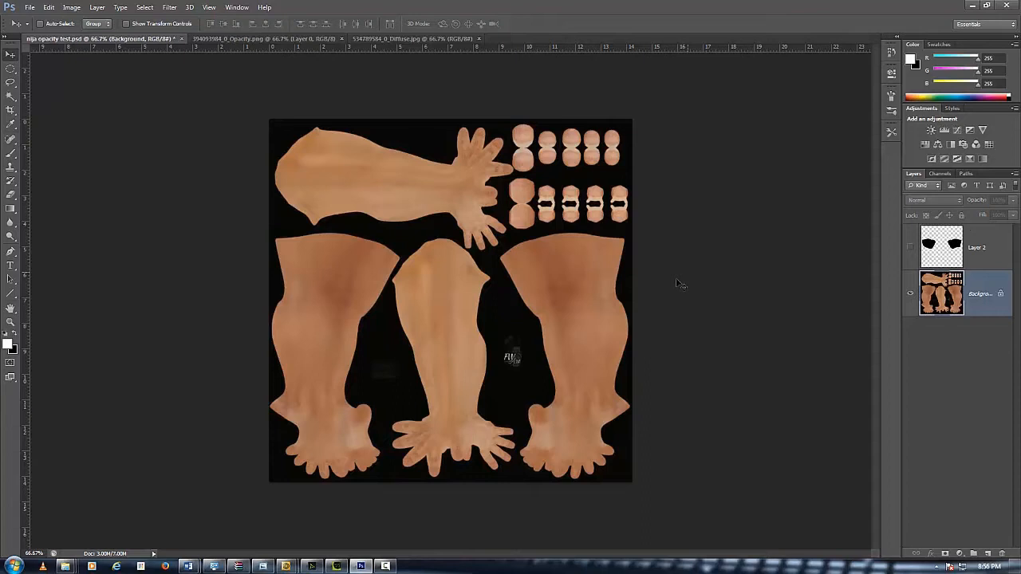
pyautogui.moveTo(158, 117)
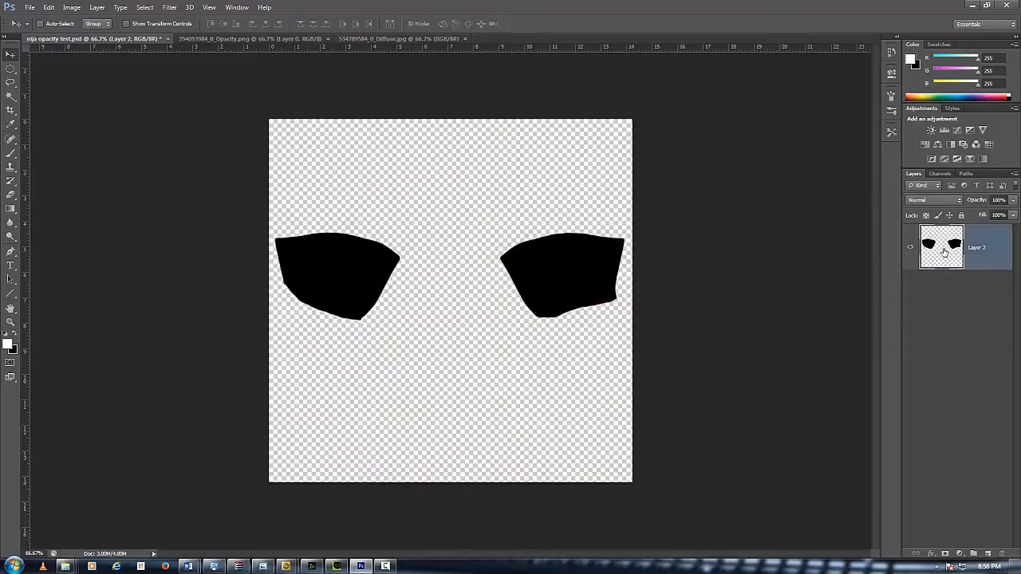
pyautogui.click(942, 294)
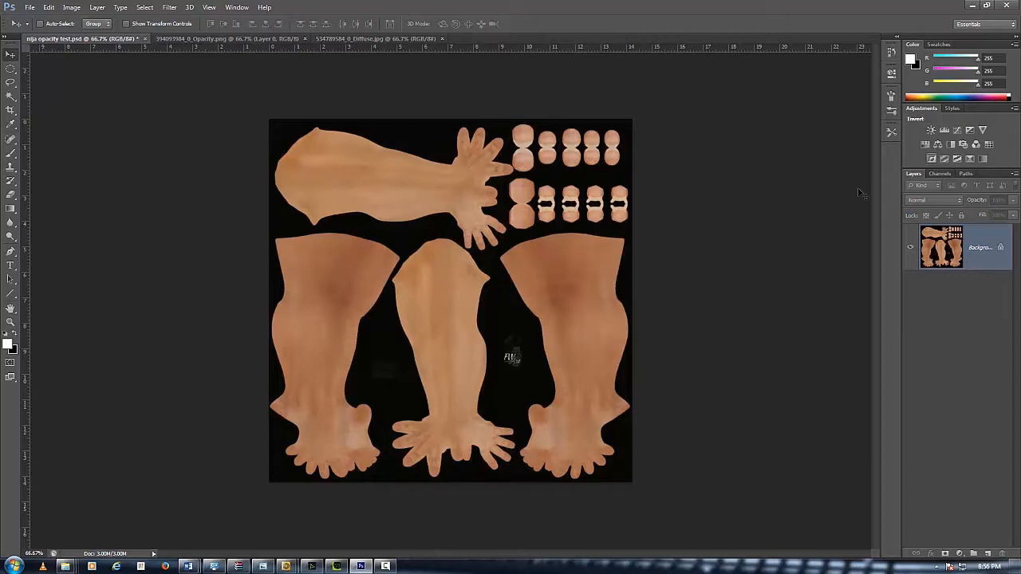
pyautogui.moveTo(653, 361)
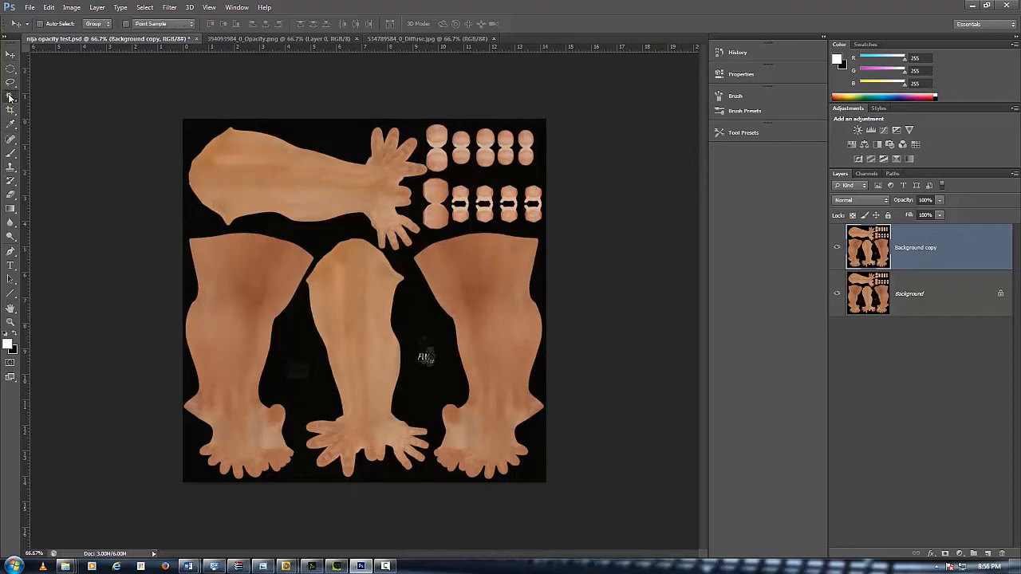
# Magic-wand the black areas around the body parts, delete them, and hide the original Background.
pyautogui.click(11, 98)
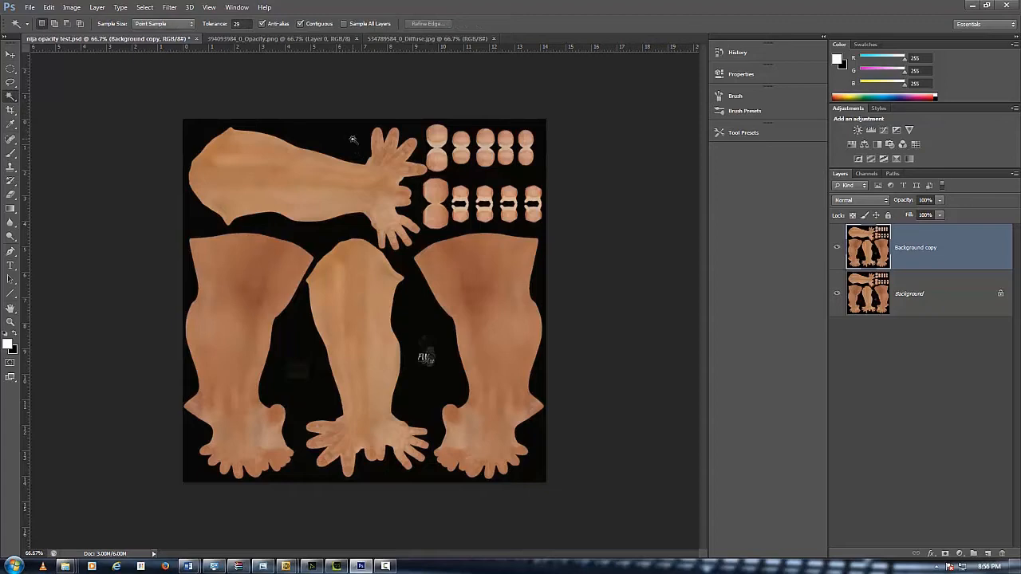
pyautogui.click(353, 139)
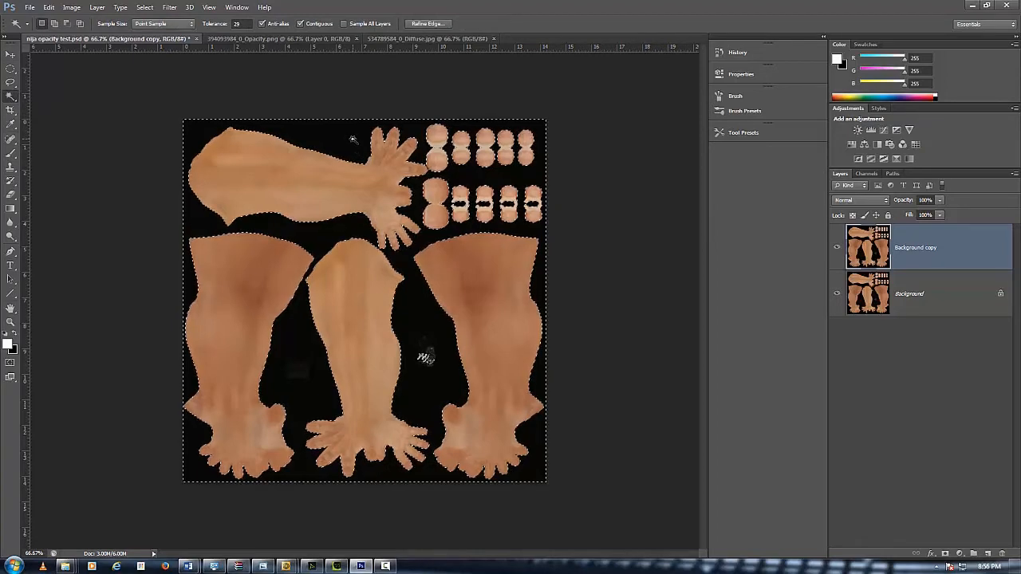
pyautogui.click(391, 189)
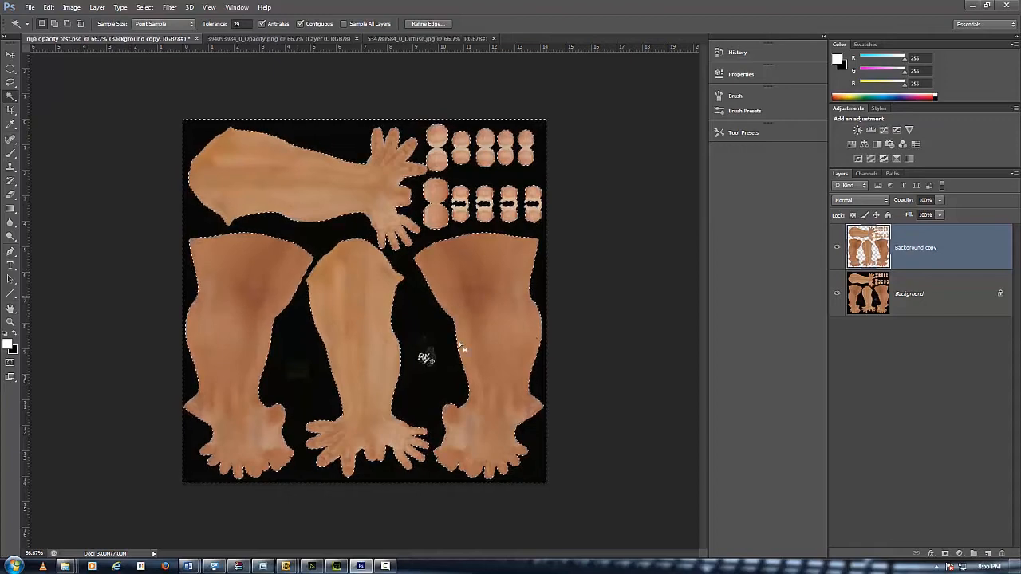
pyautogui.click(837, 293)
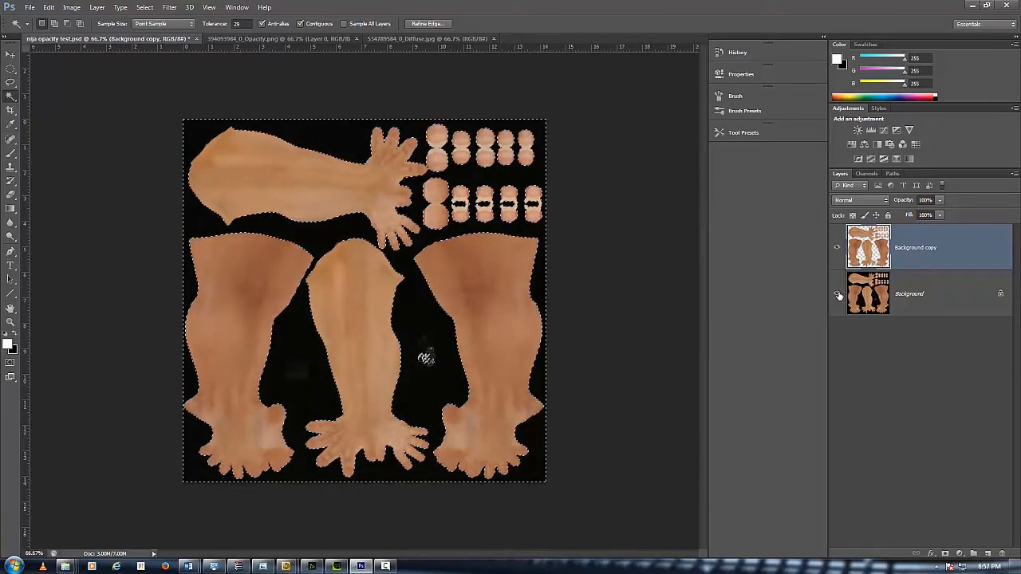
pyautogui.click(838, 293)
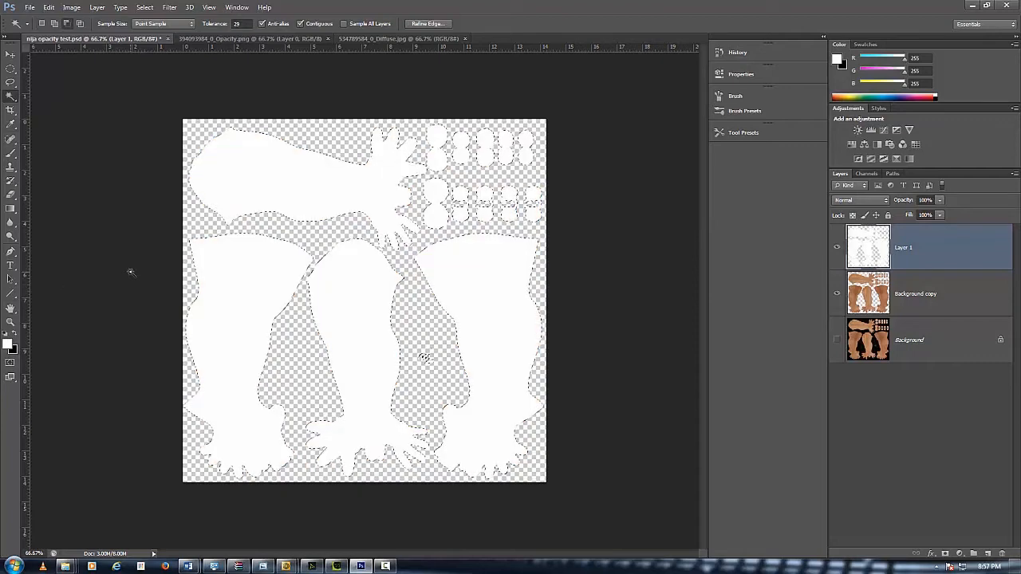
# Hide the textured Background copy and add a new empty layer above the white silhouettes.
pyautogui.click(377, 211)
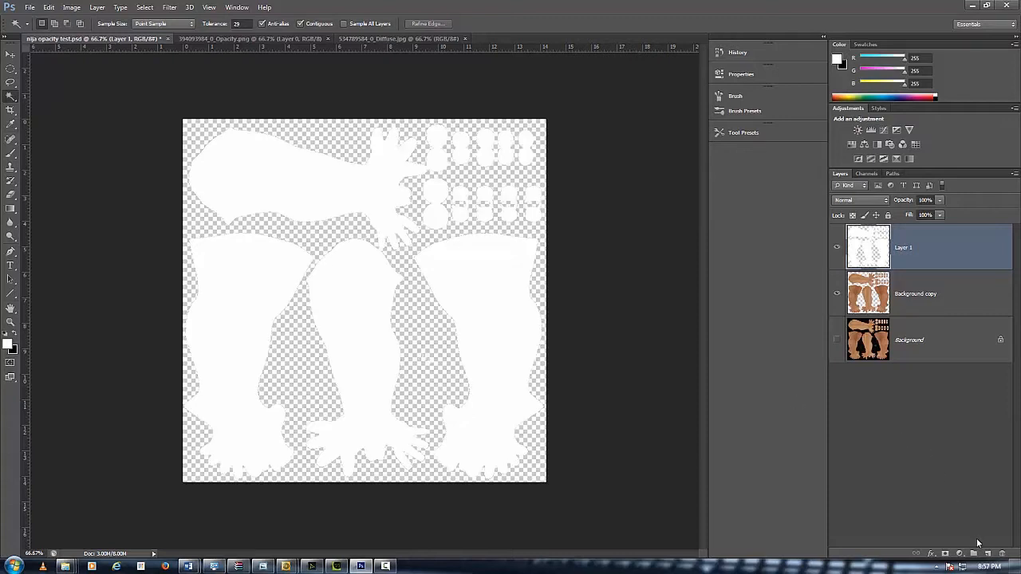
pyautogui.click(837, 294)
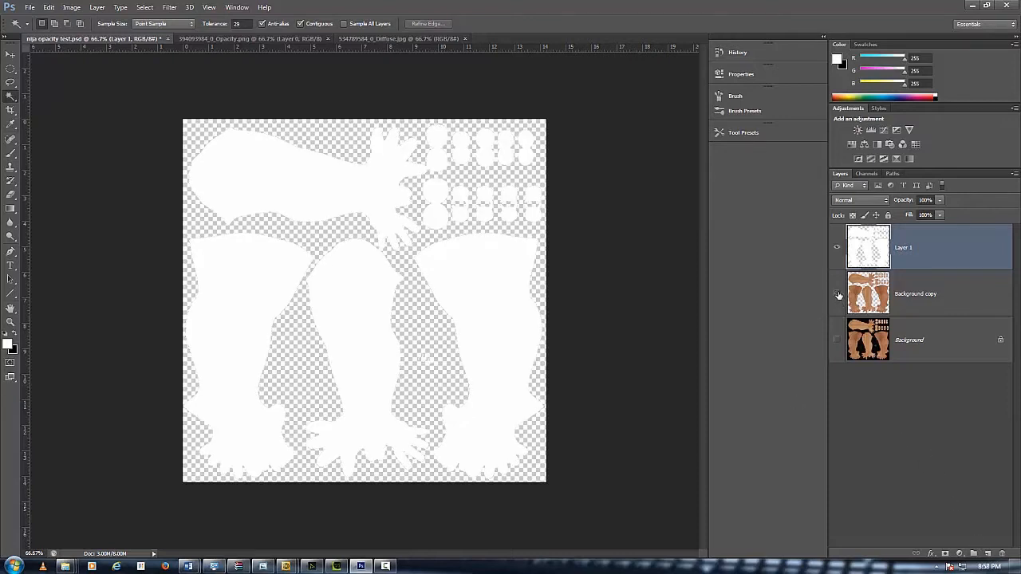
pyautogui.click(837, 294)
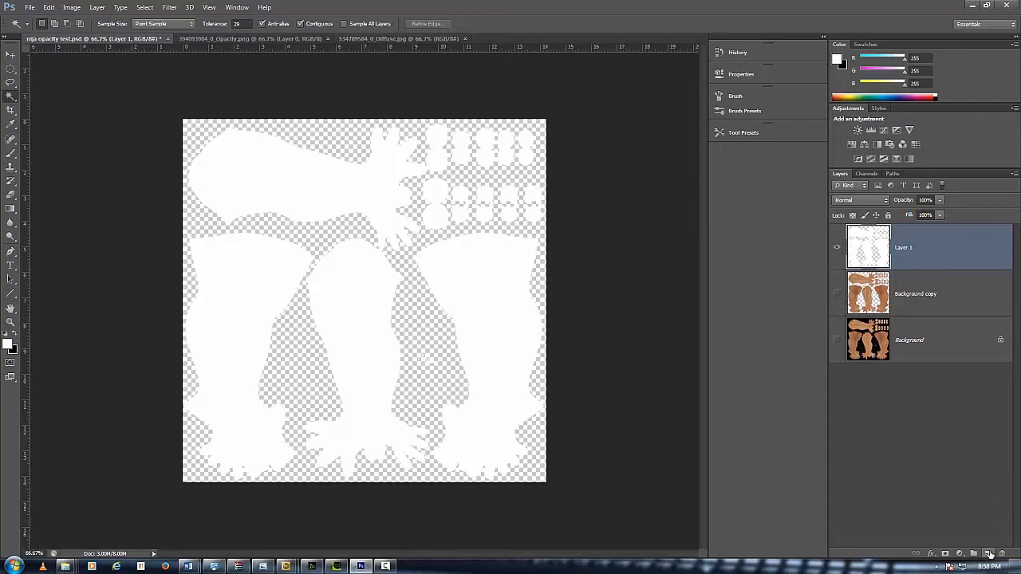
pyautogui.click(987, 554)
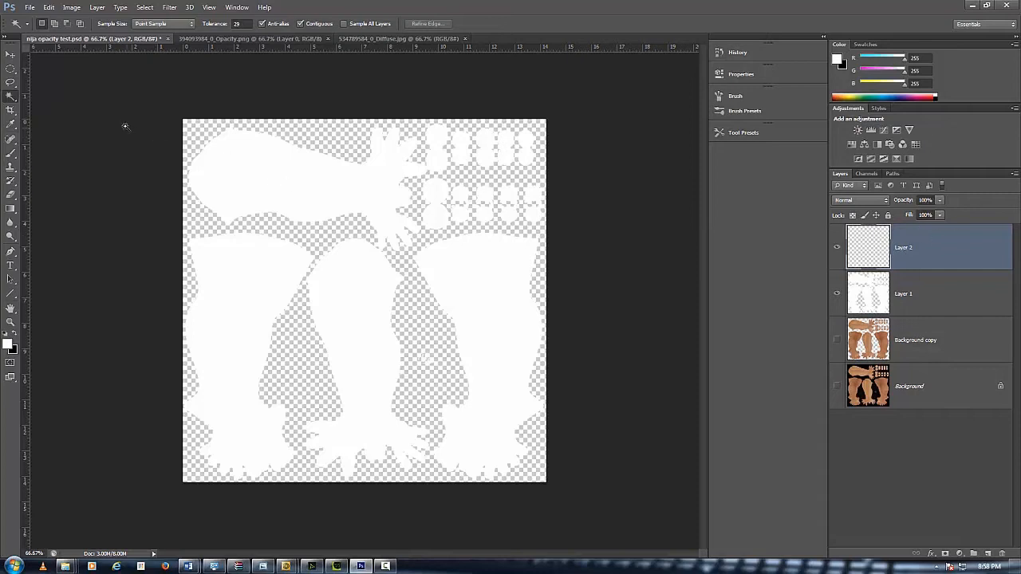
# Lasso-select the knee region of the leftmost leg and make empty Layer 2 active.
pyautogui.click(12, 83)
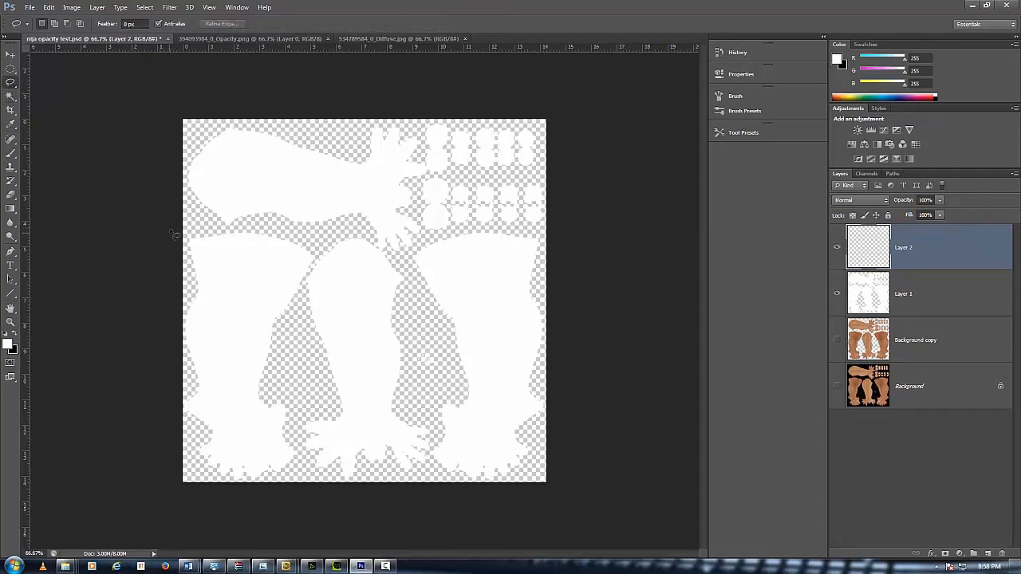
pyautogui.moveTo(205, 236)
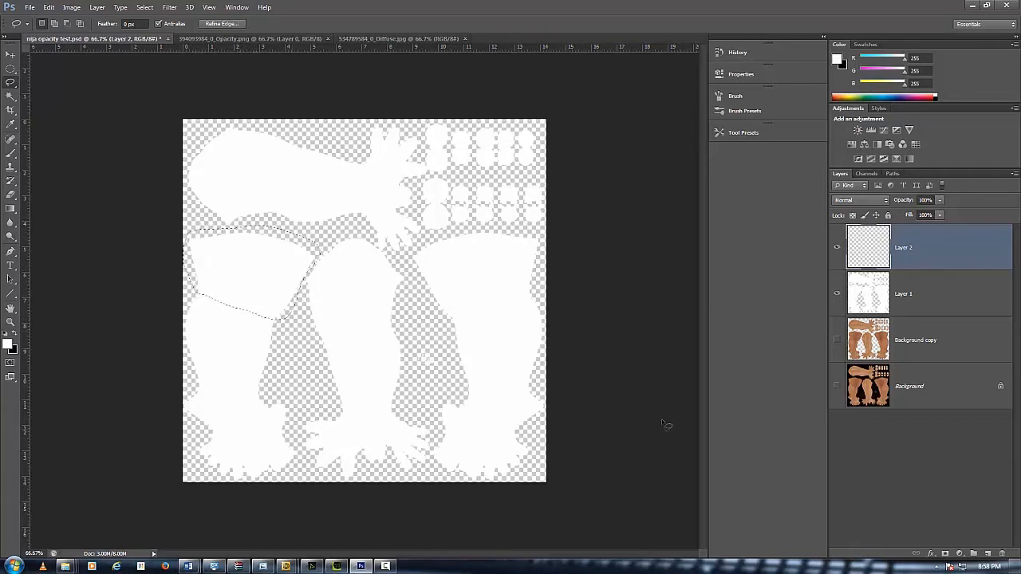
pyautogui.click(918, 294)
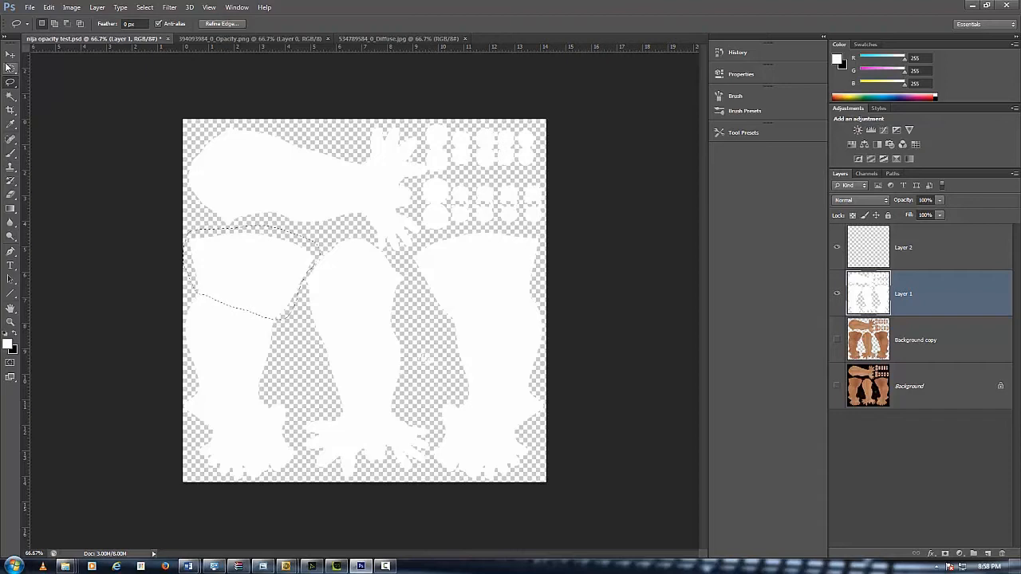
pyautogui.click(11, 55)
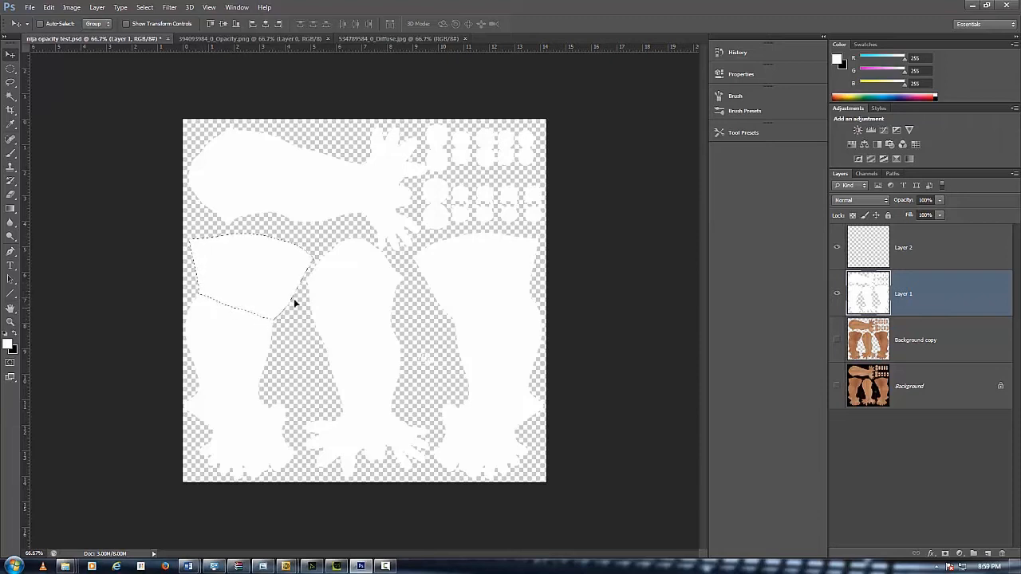
pyautogui.moveTo(518, 239)
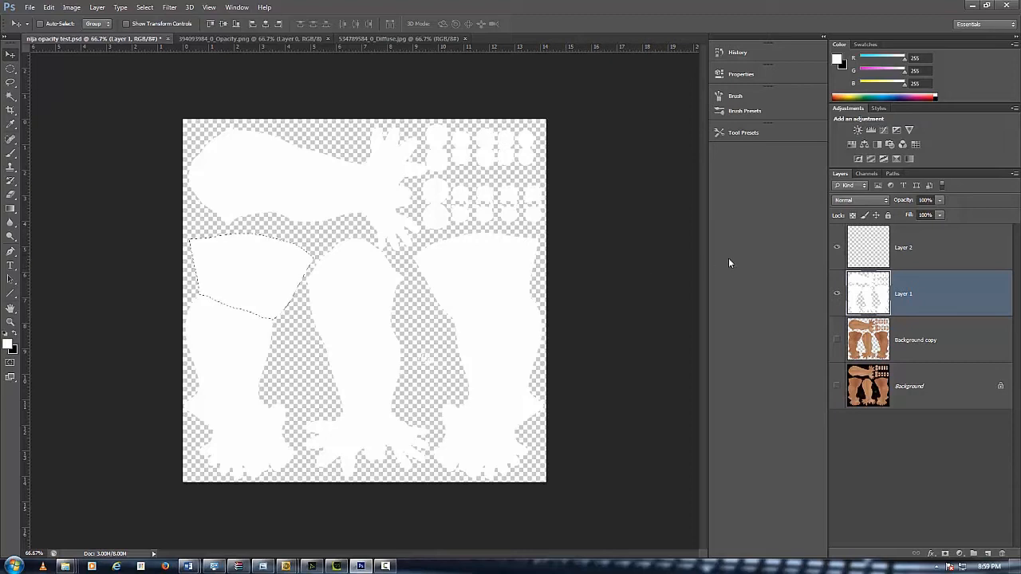
pyautogui.click(903, 247)
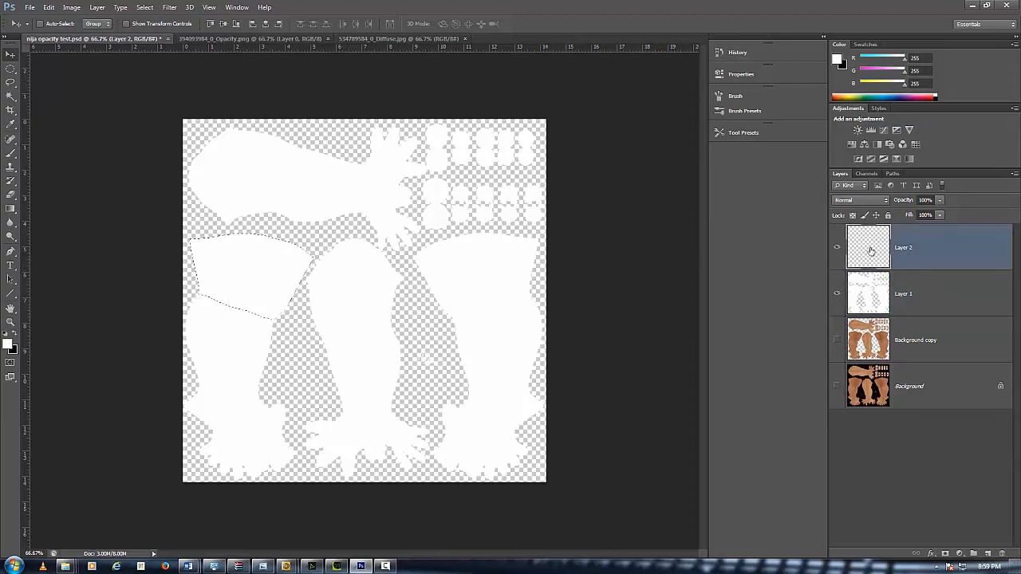
pyautogui.click(837, 247)
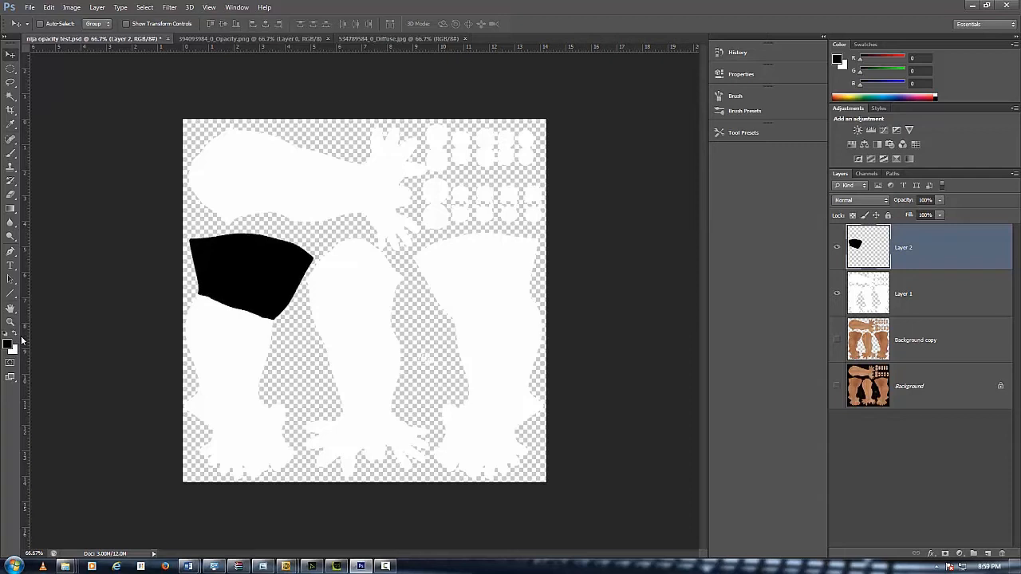
pyautogui.moveTo(283, 263)
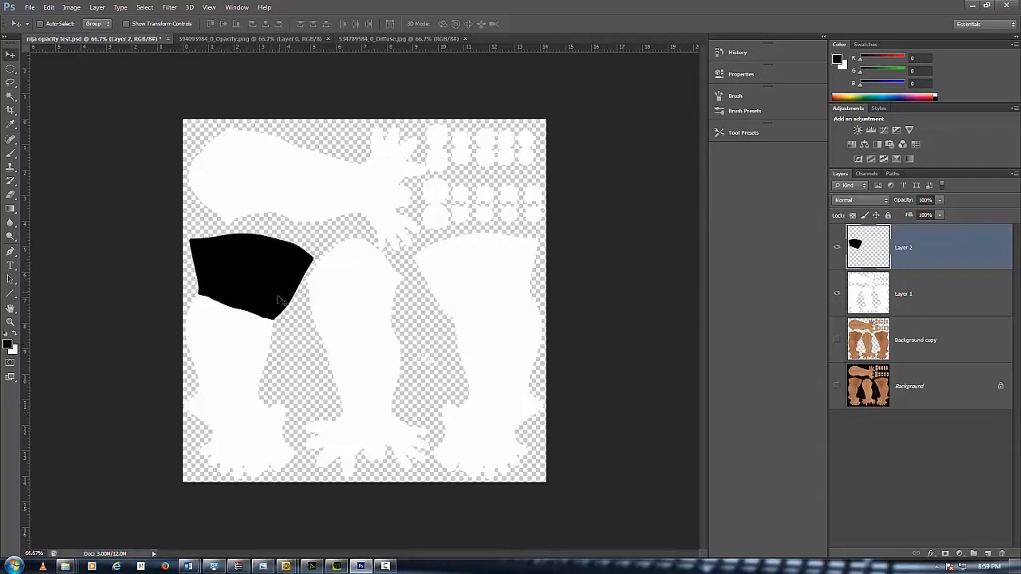
pyautogui.moveTo(539, 267)
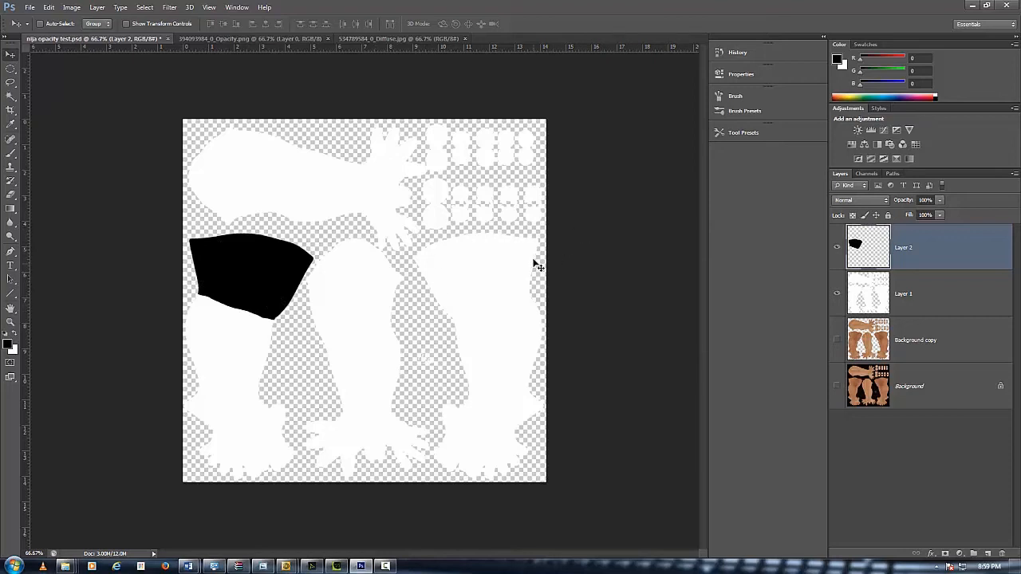
pyautogui.moveTo(369, 250)
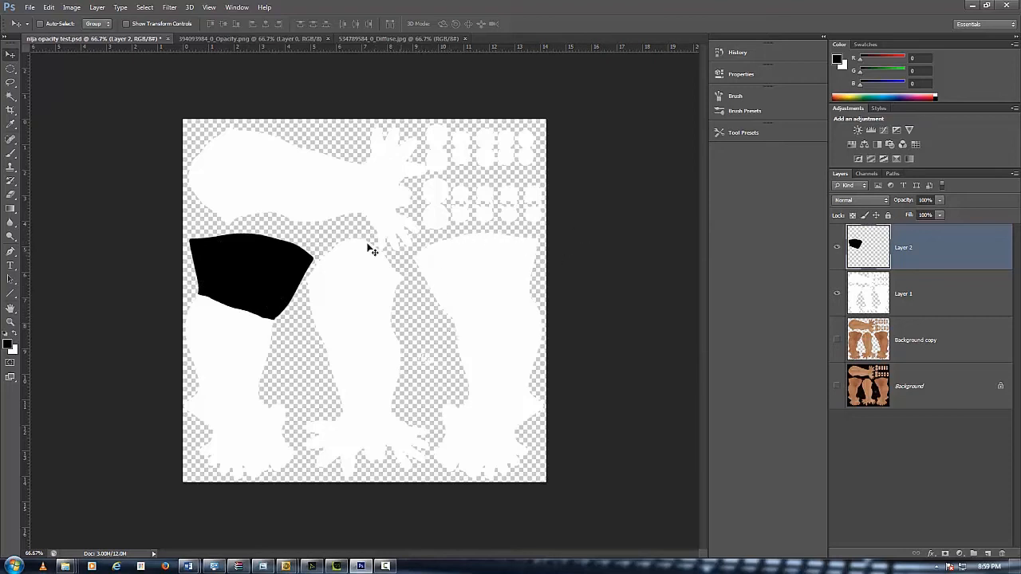
pyautogui.moveTo(481, 274)
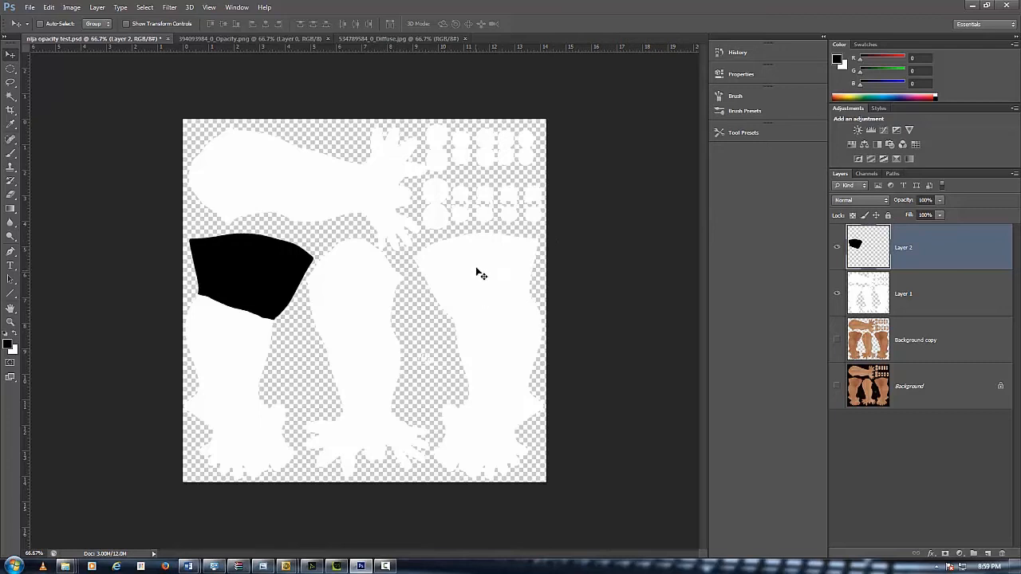
pyautogui.moveTo(415, 230)
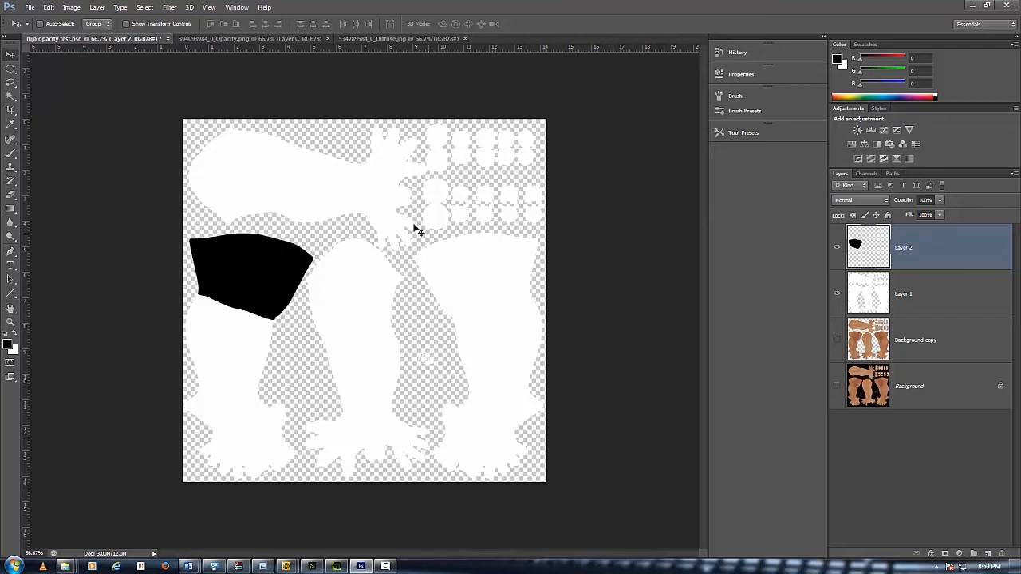
pyautogui.moveTo(252, 276)
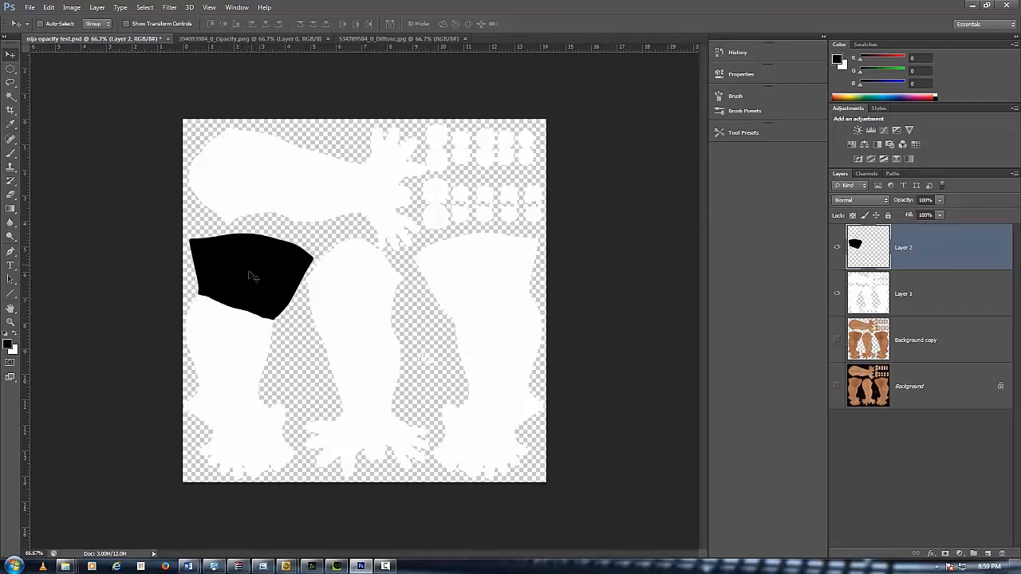
pyautogui.moveTo(455, 323)
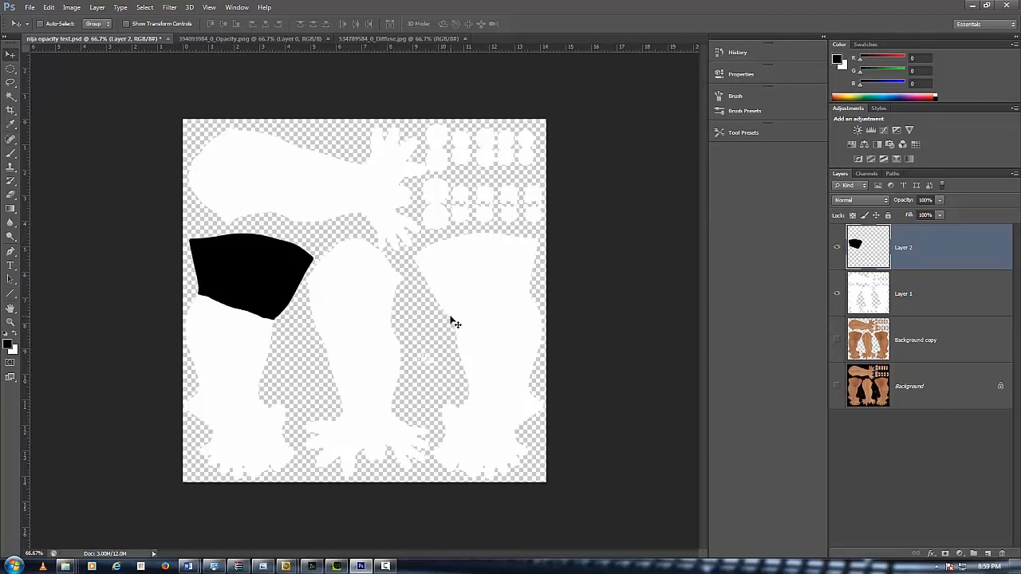
pyautogui.moveTo(485, 232)
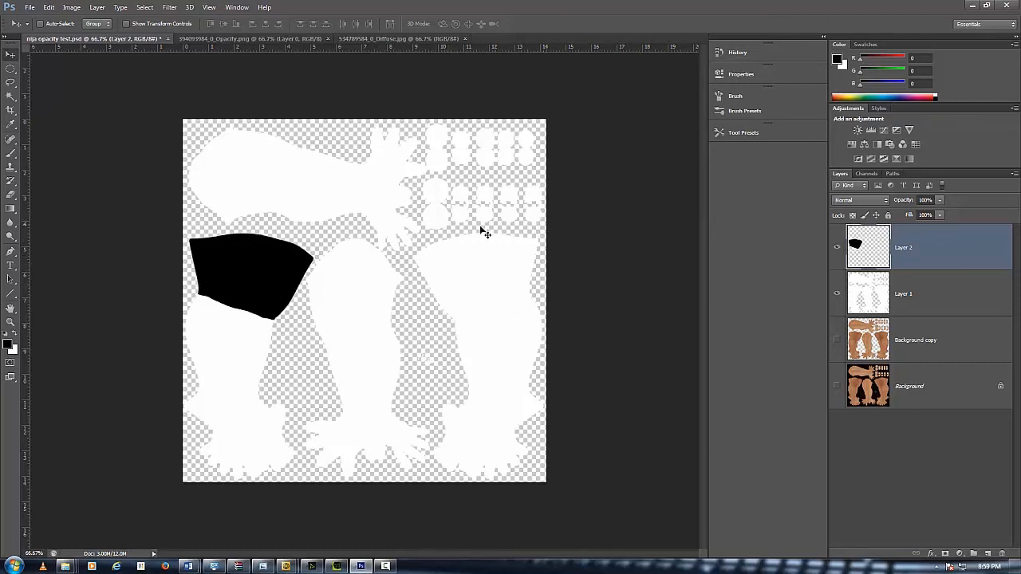
pyautogui.moveTo(529, 297)
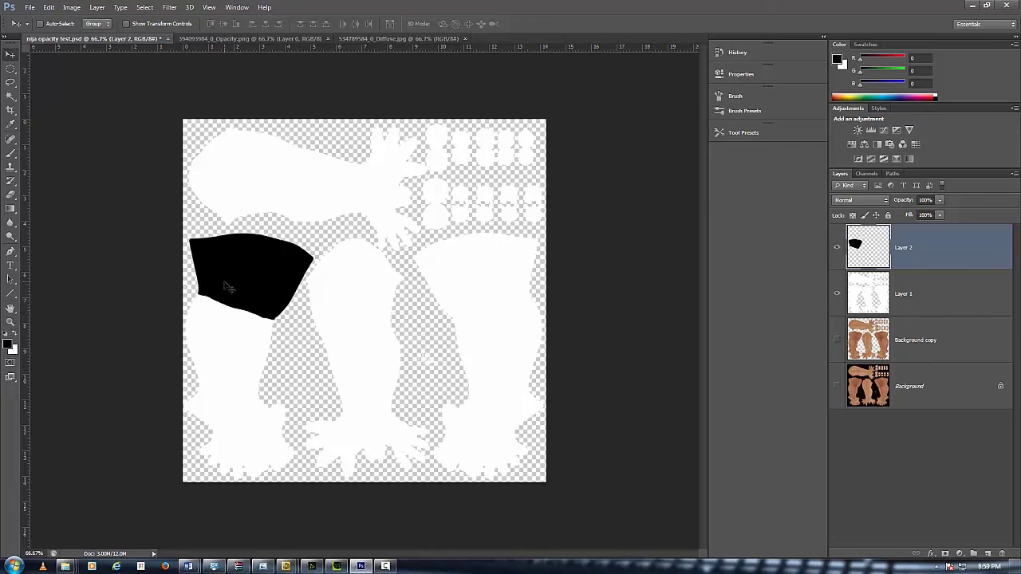
pyautogui.moveTo(251, 276)
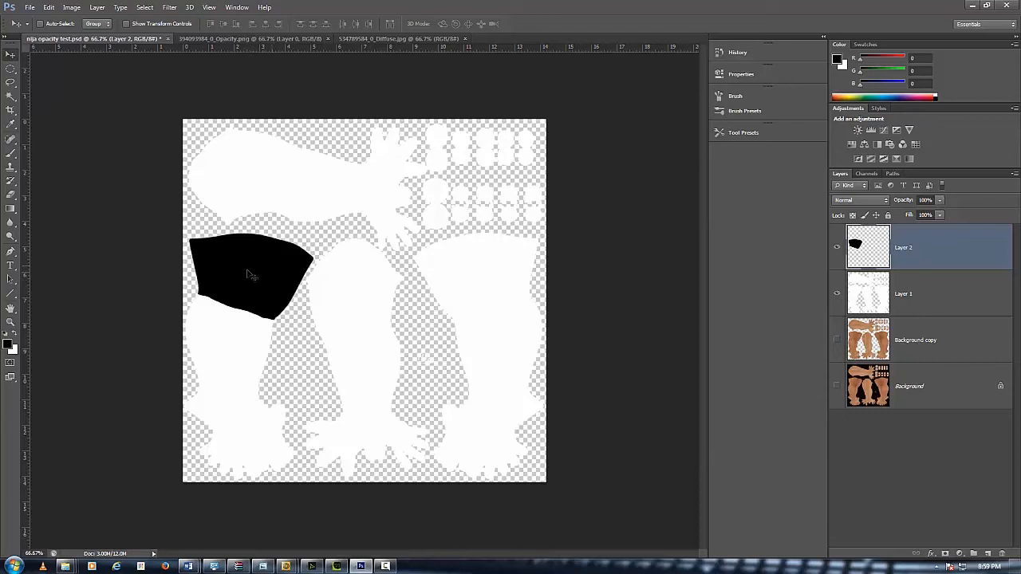
# Save a JPEG copy of the knee mask as nja opacity test.jpg.
pyautogui.click(29, 7)
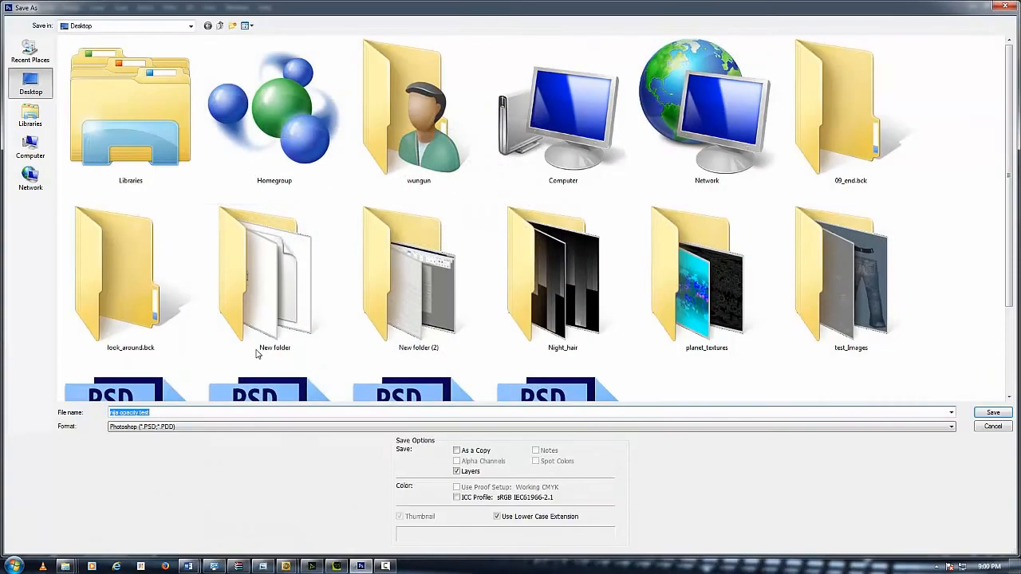
pyautogui.click(950, 427)
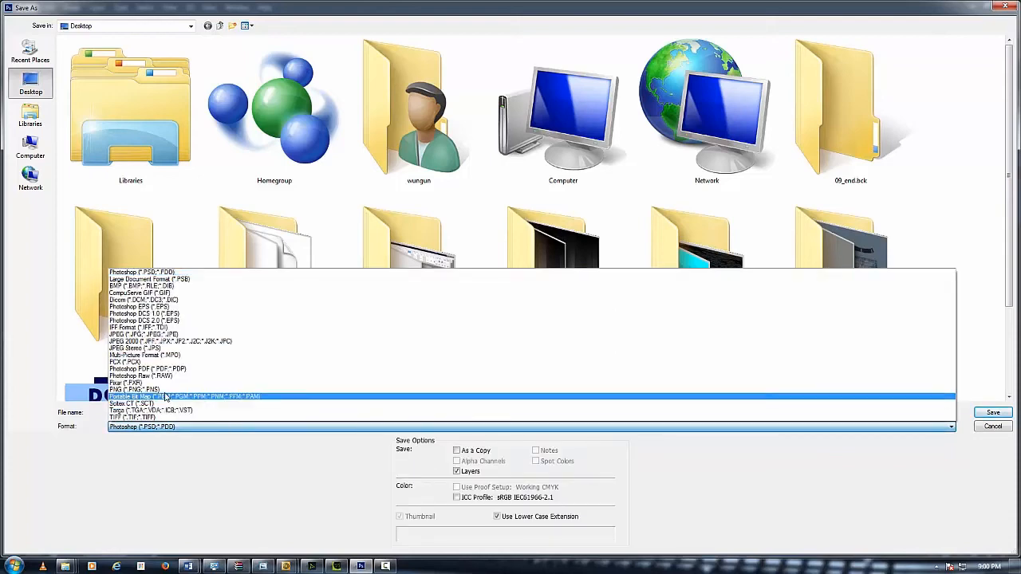
pyautogui.click(143, 335)
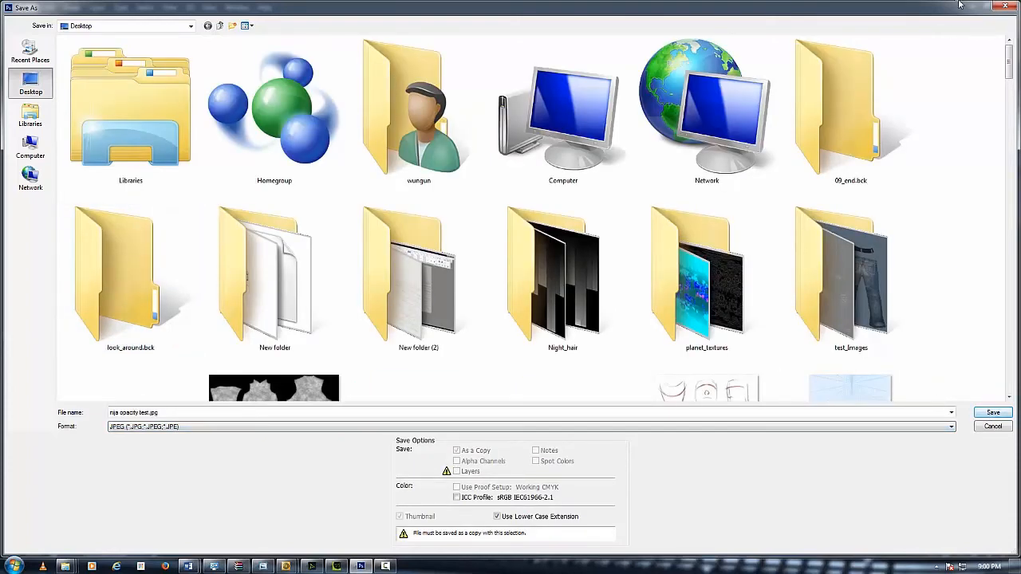
pyautogui.click(993, 412)
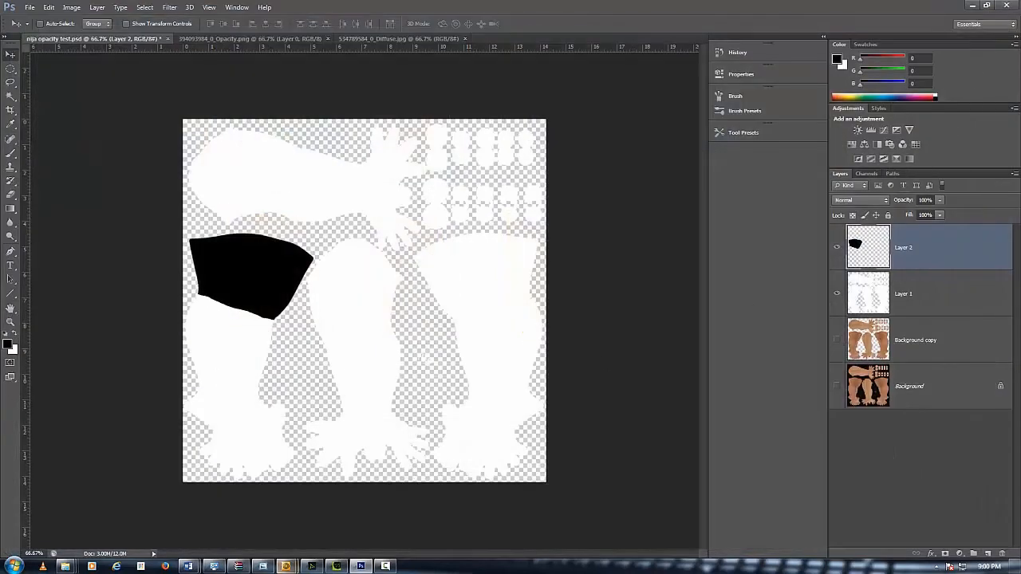
pyautogui.moveTo(336, 566)
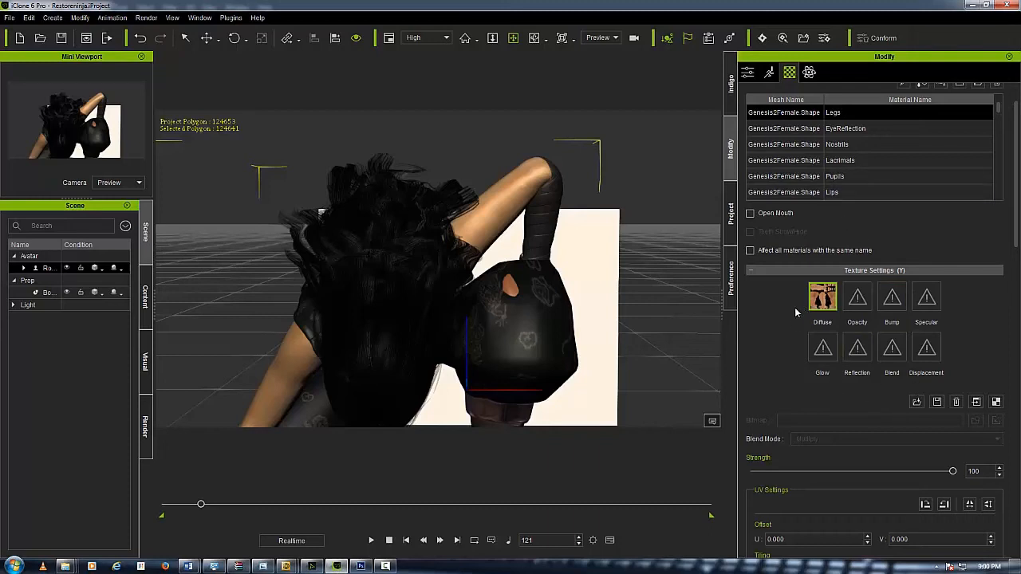
pyautogui.moveTo(950, 104)
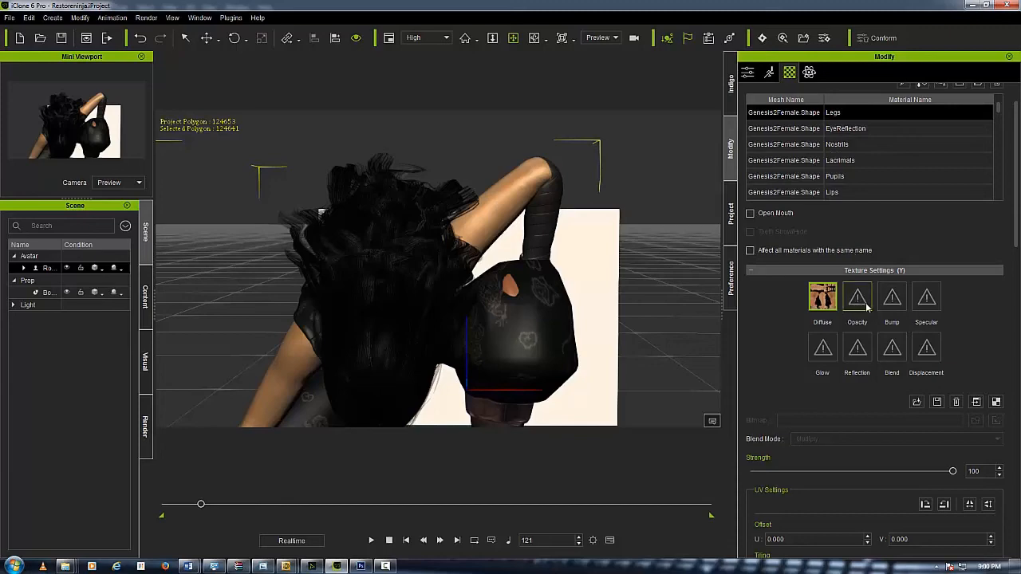
pyautogui.moveTo(858, 299)
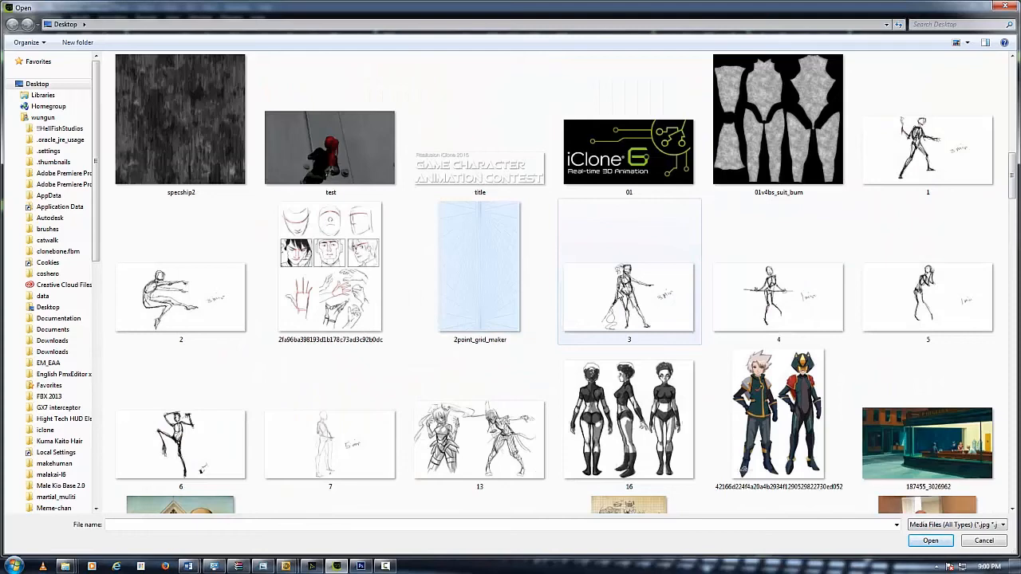
# Pick 'nija opacity test' from the Desktop thumbnails for the legs' Opacity channel.
pyautogui.scroll(3)
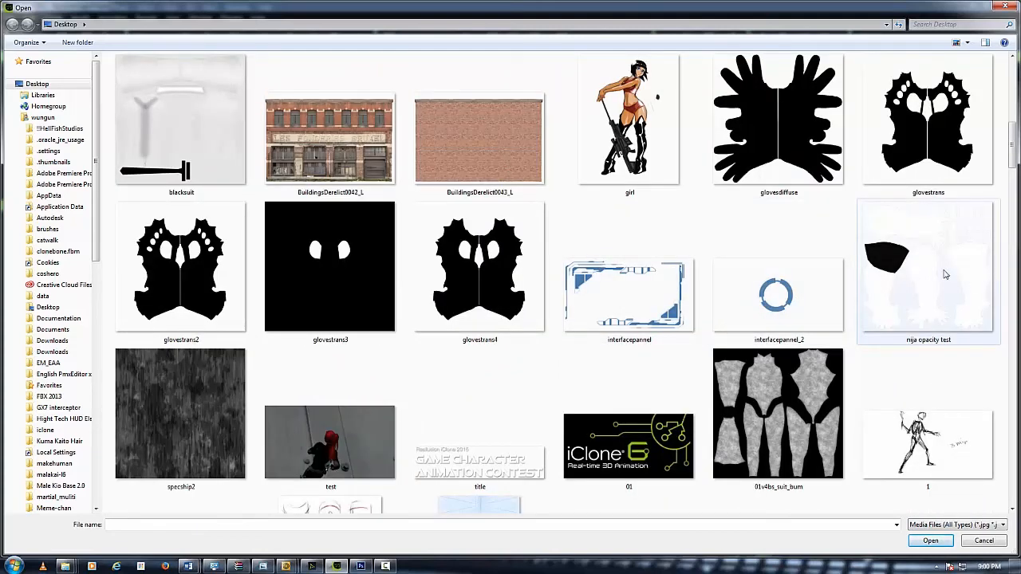
pyautogui.scroll(-3)
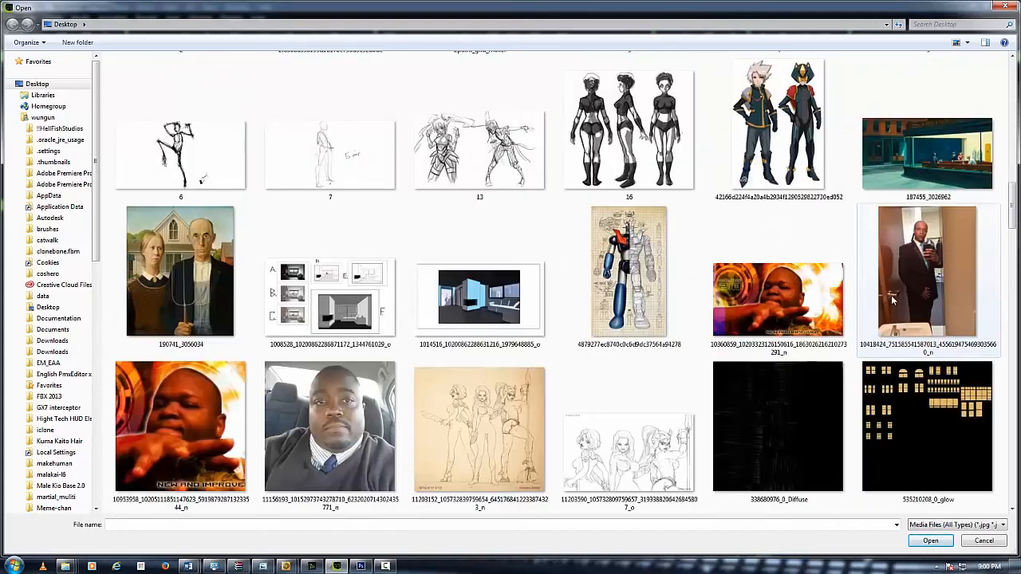
pyautogui.scroll(-3)
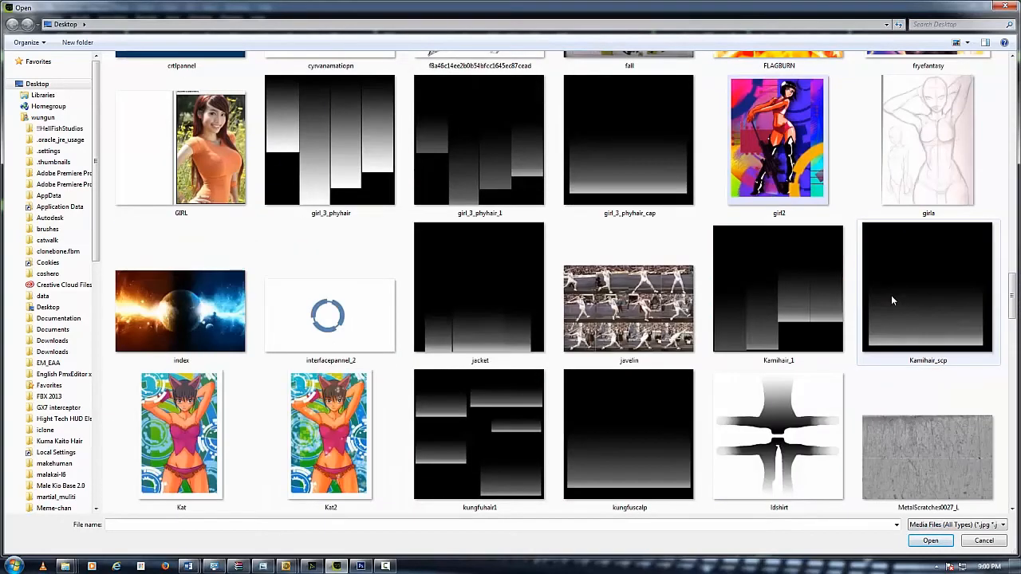
pyautogui.scroll(-3)
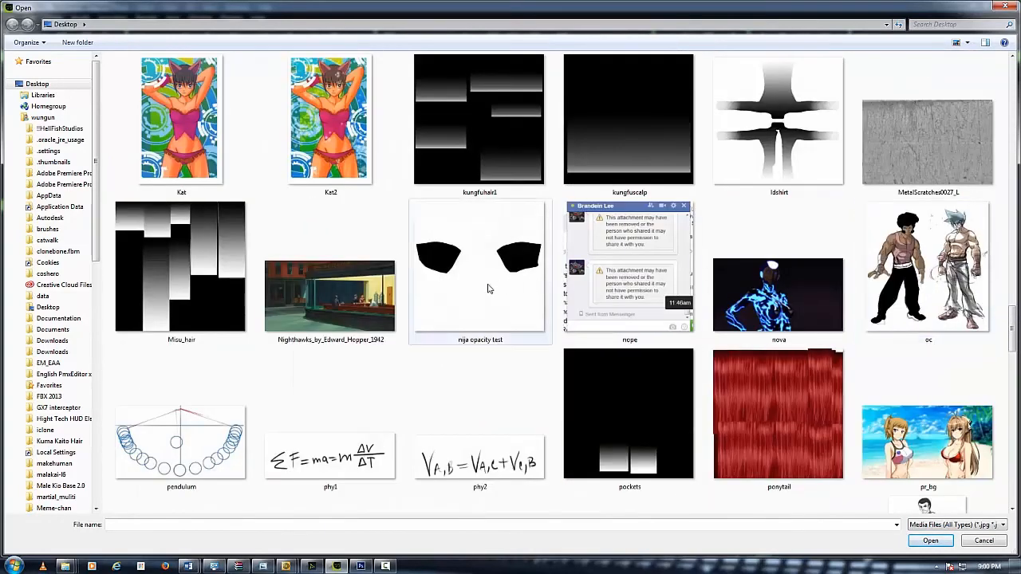
pyautogui.click(480, 267)
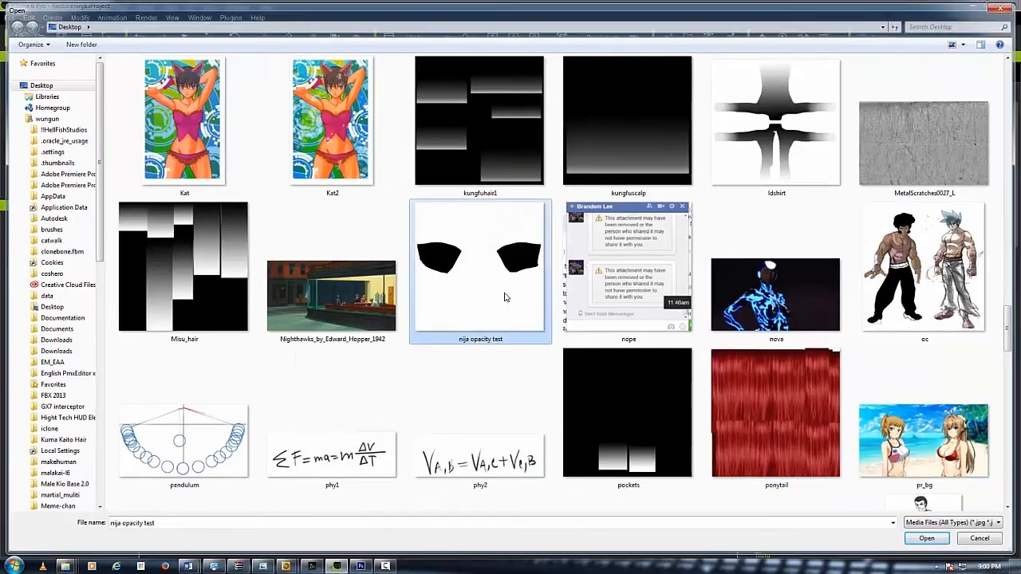
pyautogui.click(927, 538)
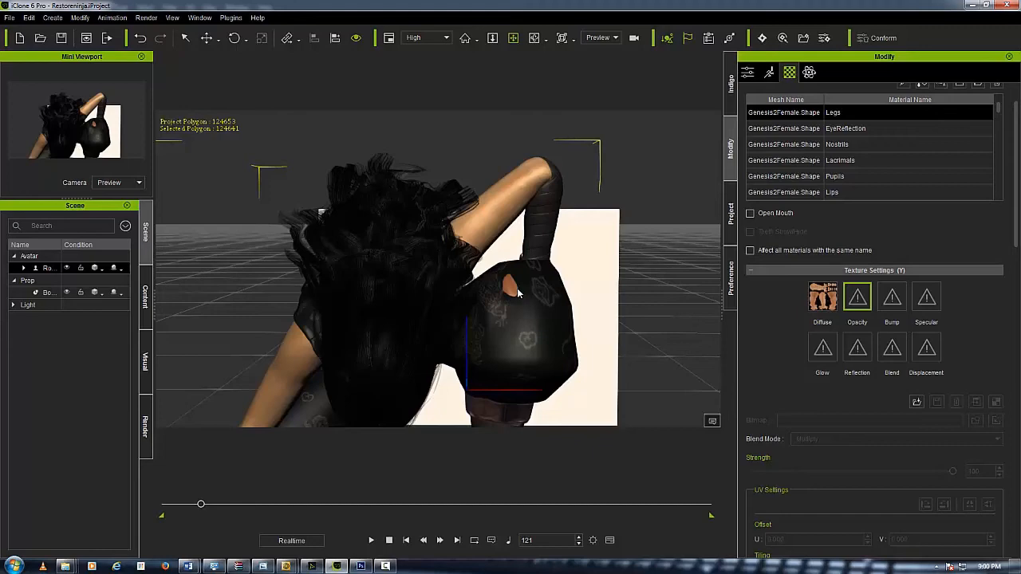
# Apply the knee mask to the legs and orbit around the crouching character to check poke-through.
pyautogui.click(857, 296)
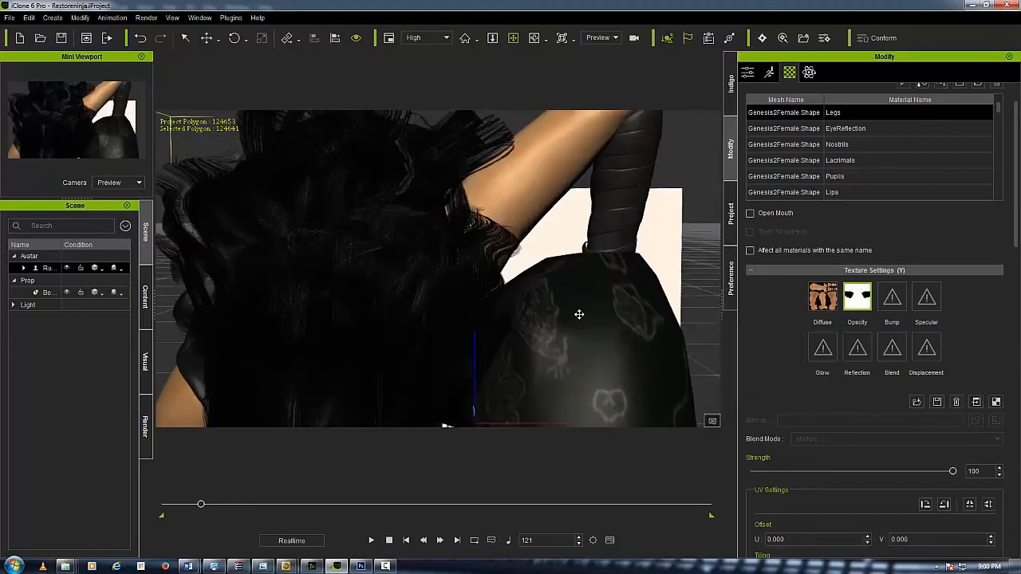
pyautogui.moveTo(578, 314); pyautogui.dragTo(530, 296)
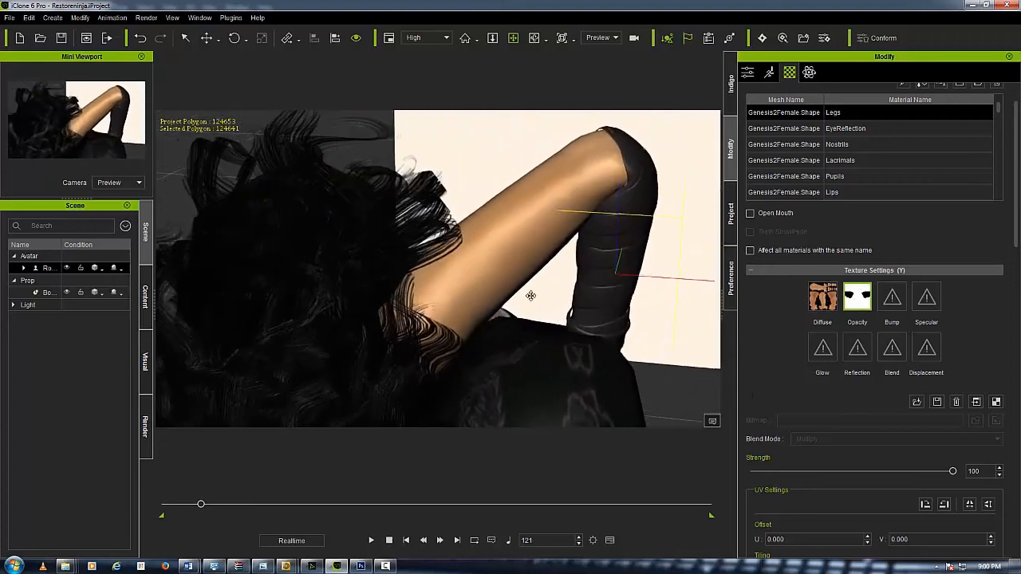
pyautogui.moveTo(531, 296); pyautogui.dragTo(624, 170)
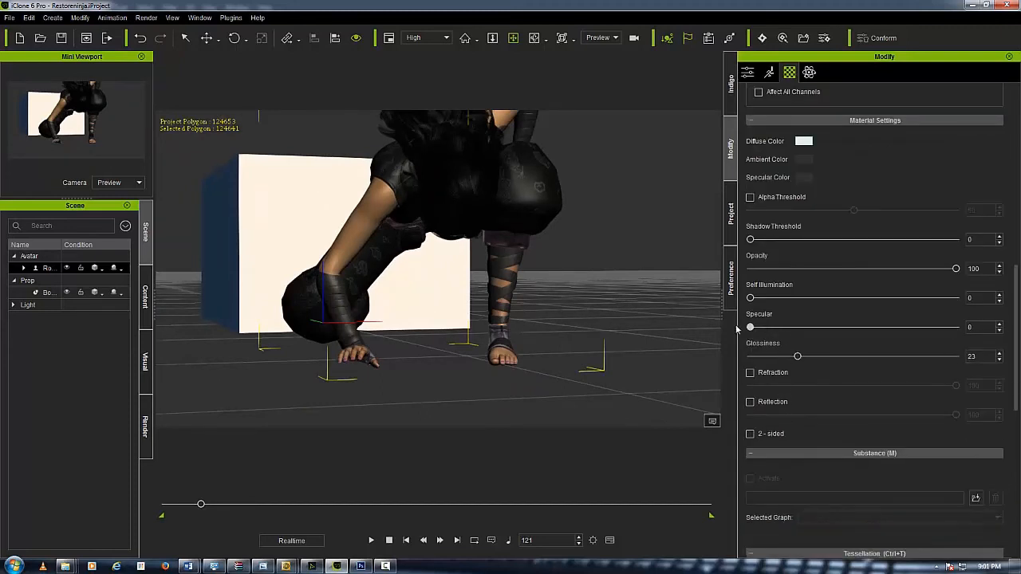
# Raise the Legs material Glossiness from 23, fine-tuning it to settle at about 40.
pyautogui.moveTo(797, 357); pyautogui.dragTo(843, 356)
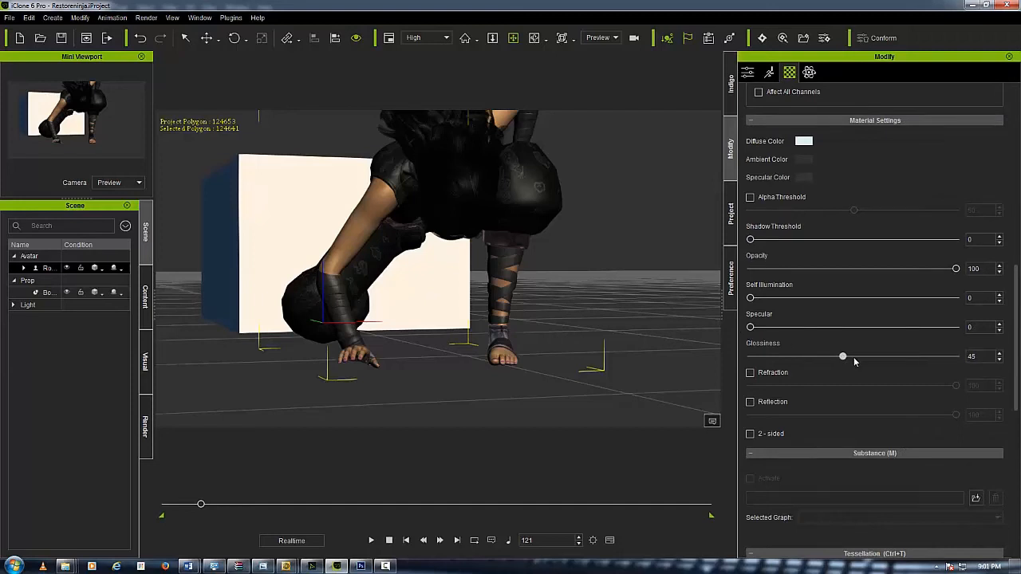
pyautogui.moveTo(843, 356); pyautogui.dragTo(840, 357)
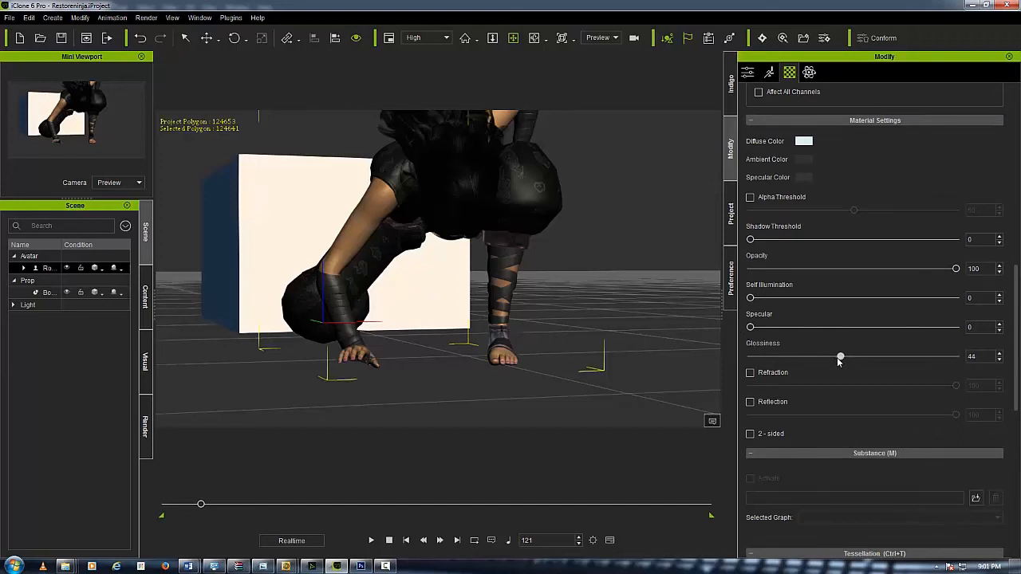
pyautogui.moveTo(840, 356); pyautogui.dragTo(831, 356)
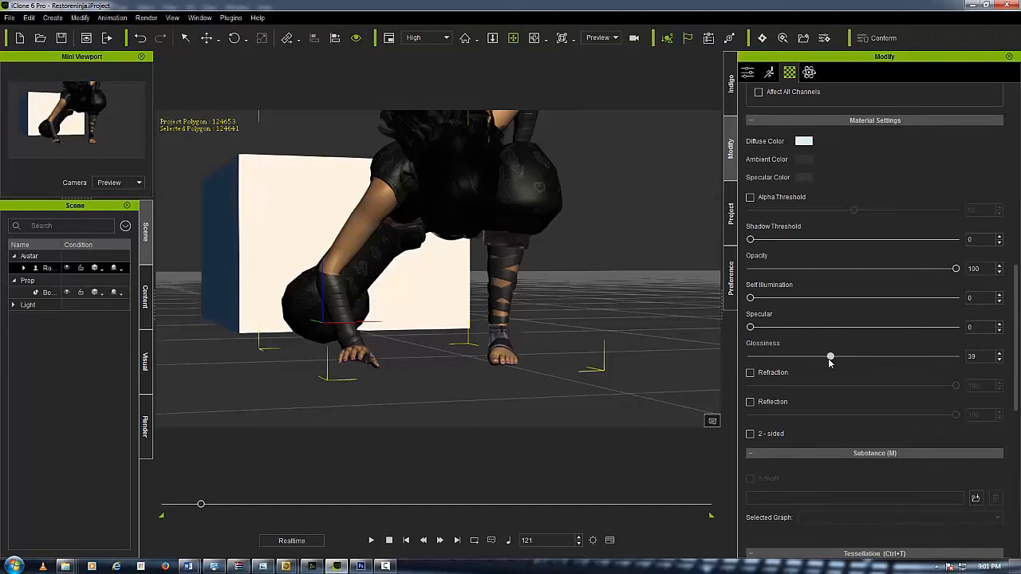
pyautogui.moveTo(831, 356); pyautogui.dragTo(833, 357)
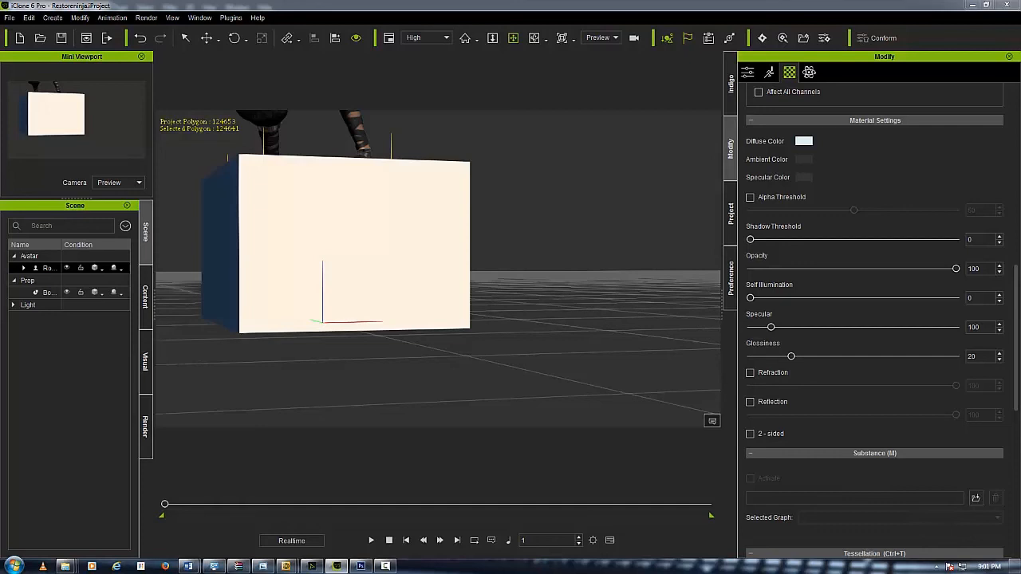
# Scrub through the crouching, kneeling and fighting-stance poses (frames 88–187), then play the animation.
pyautogui.moveTo(164, 503); pyautogui.dragTo(203, 504)
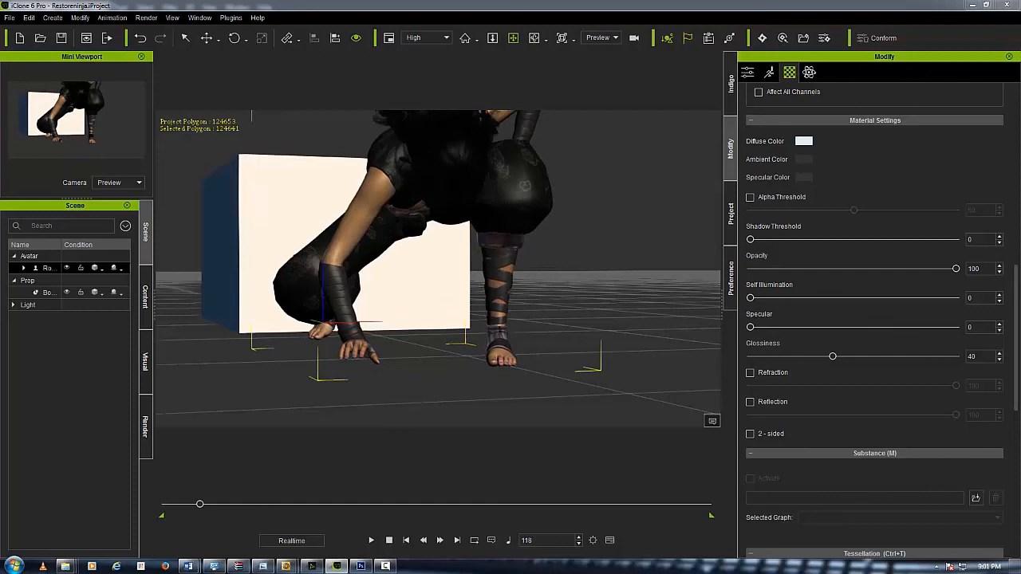
pyautogui.moveTo(559, 408)
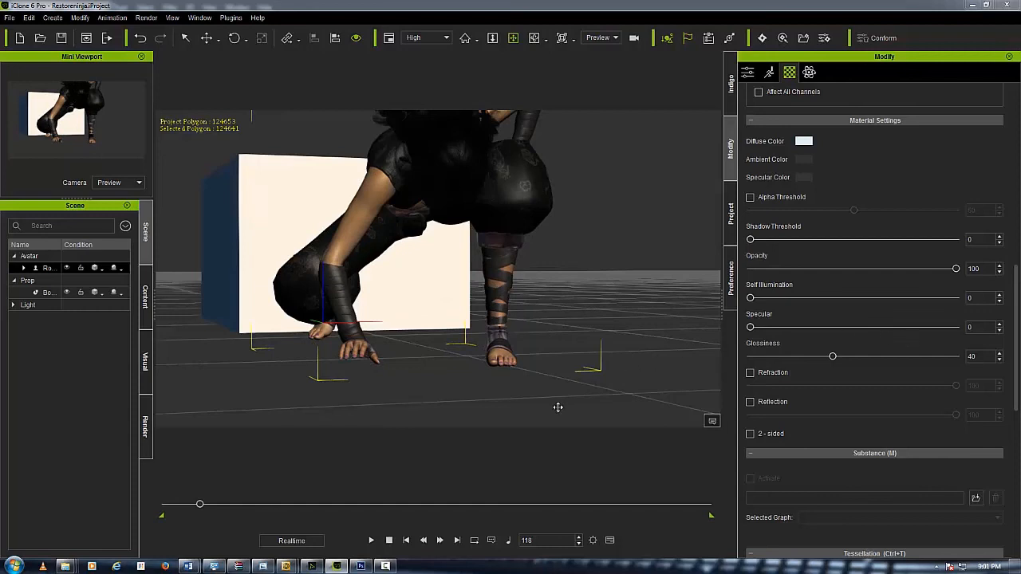
pyautogui.moveTo(199, 504); pyautogui.dragTo(164, 504)
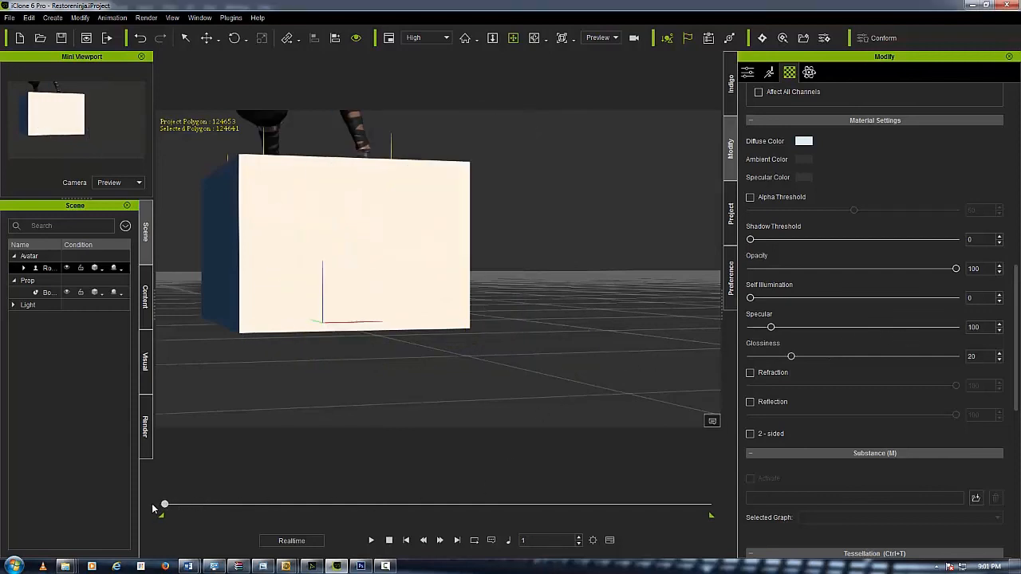
pyautogui.moveTo(164, 503); pyautogui.dragTo(207, 503)
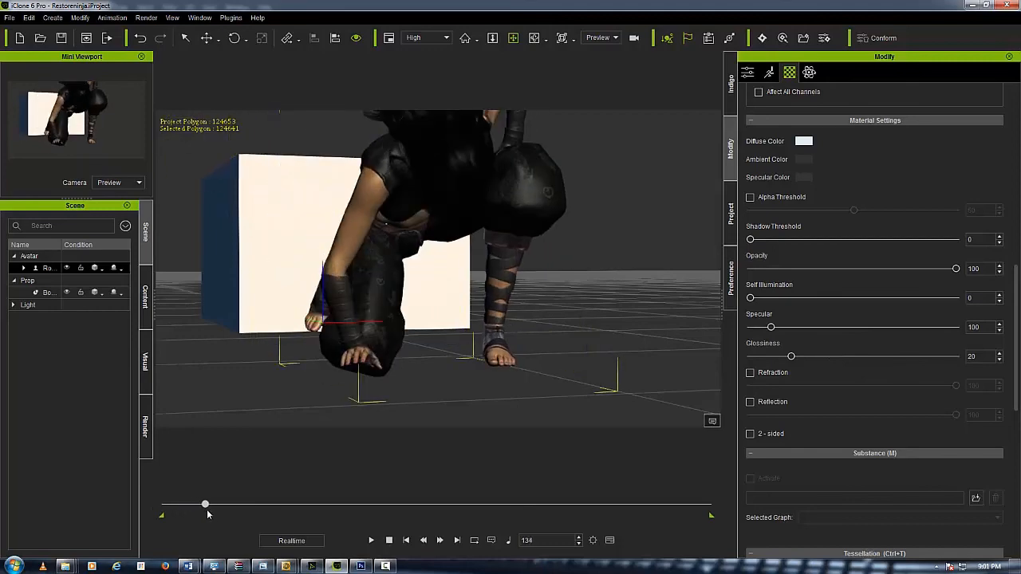
pyautogui.moveTo(205, 503); pyautogui.dragTo(190, 503)
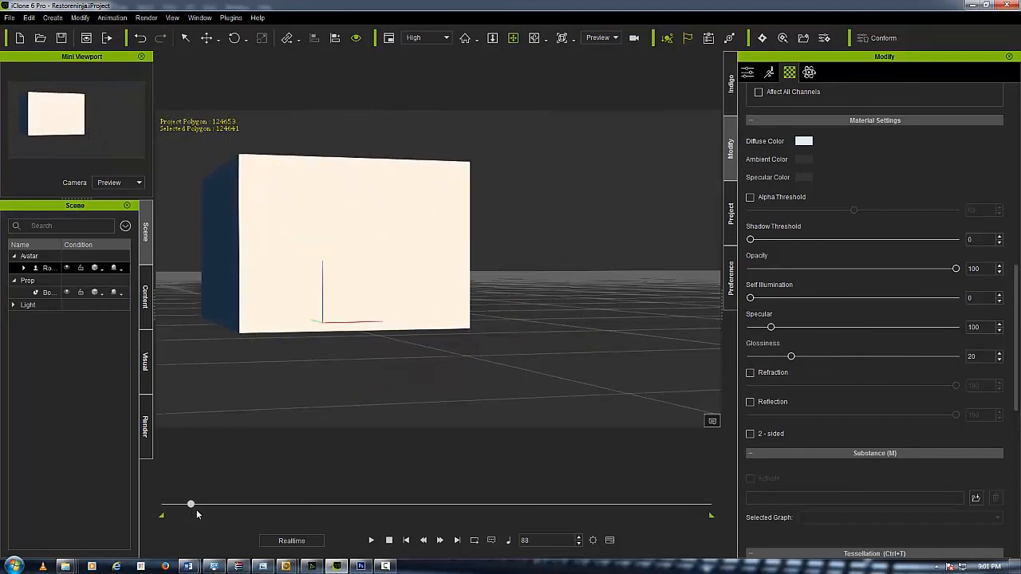
pyautogui.moveTo(191, 504); pyautogui.dragTo(212, 504)
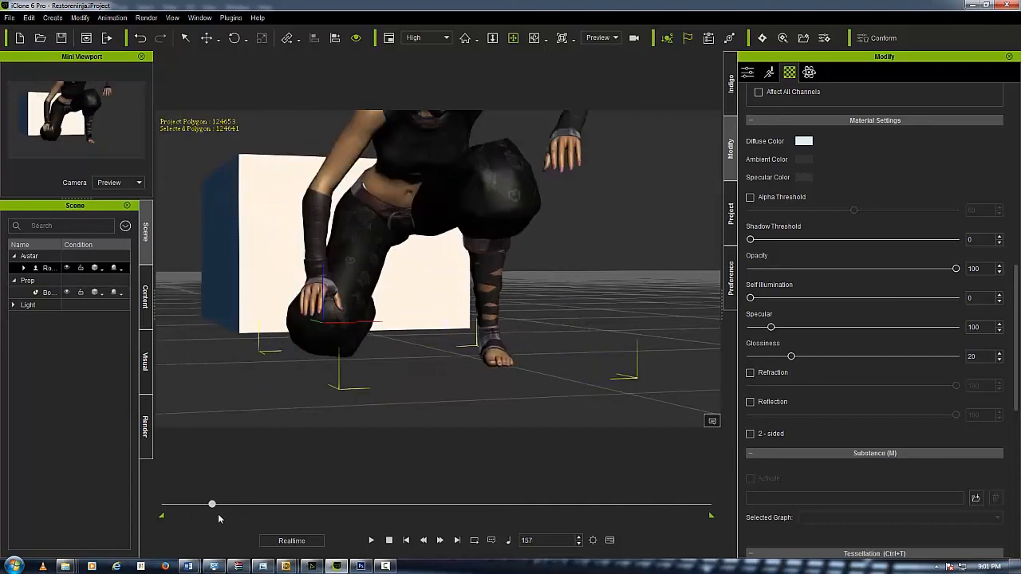
pyautogui.moveTo(212, 504); pyautogui.dragTo(221, 503)
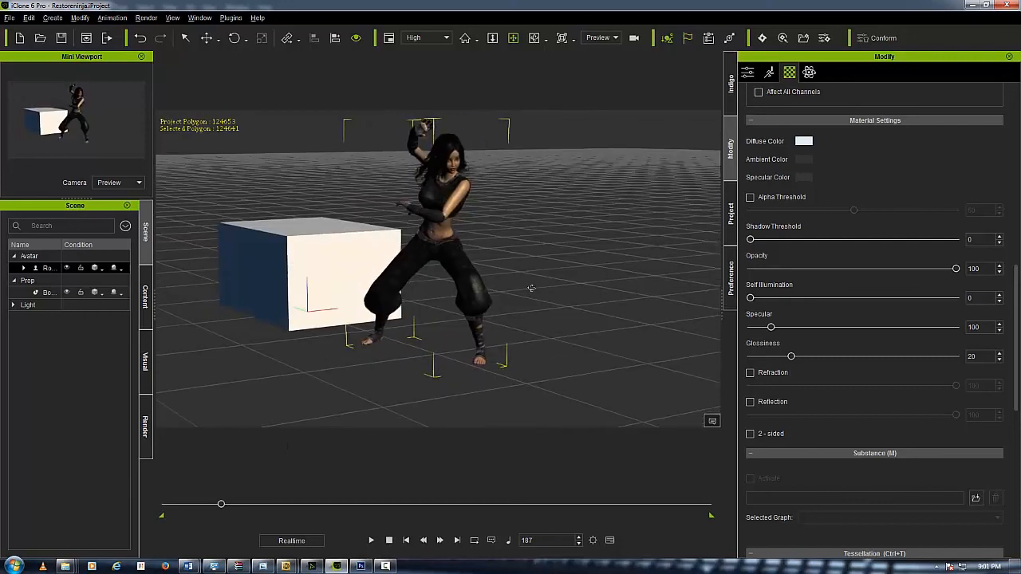
pyautogui.moveTo(221, 503); pyautogui.dragTo(217, 504)
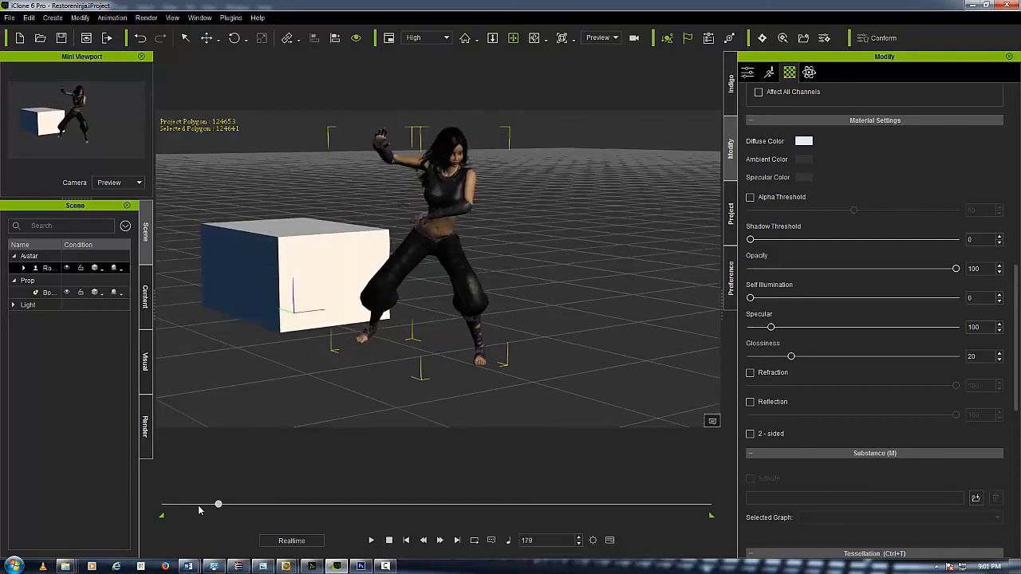
pyautogui.click(370, 540)
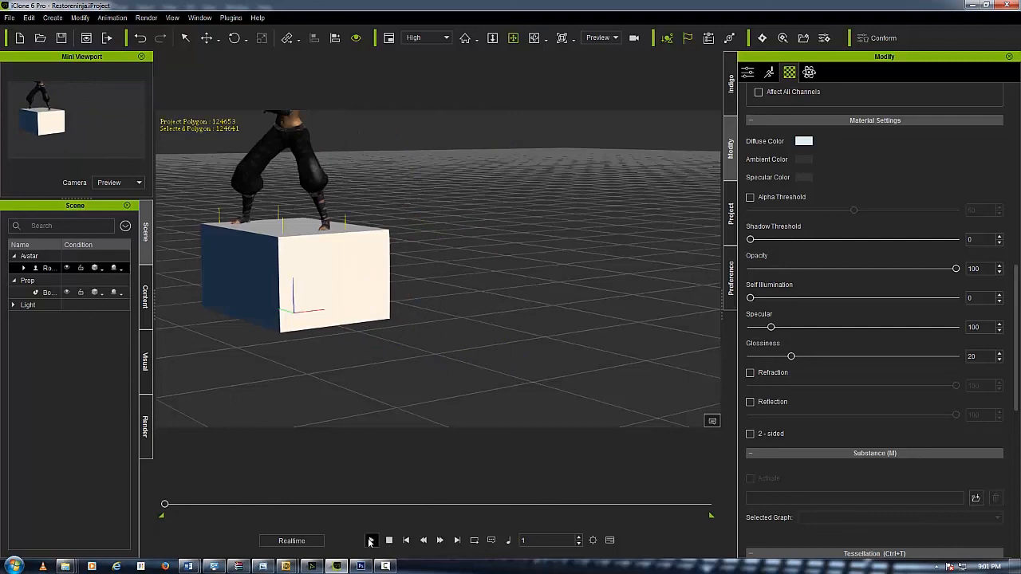